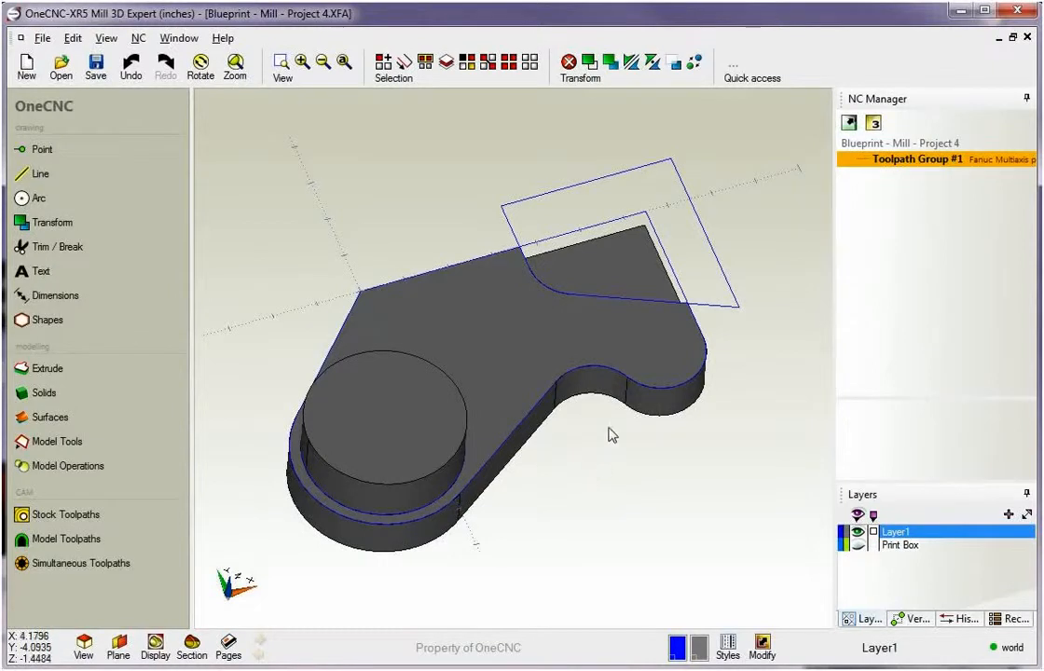
Select all blue wireframe entities by colour and delete them, leaving only the bracket solid
left_click_drag(611, 436, 578, 373)
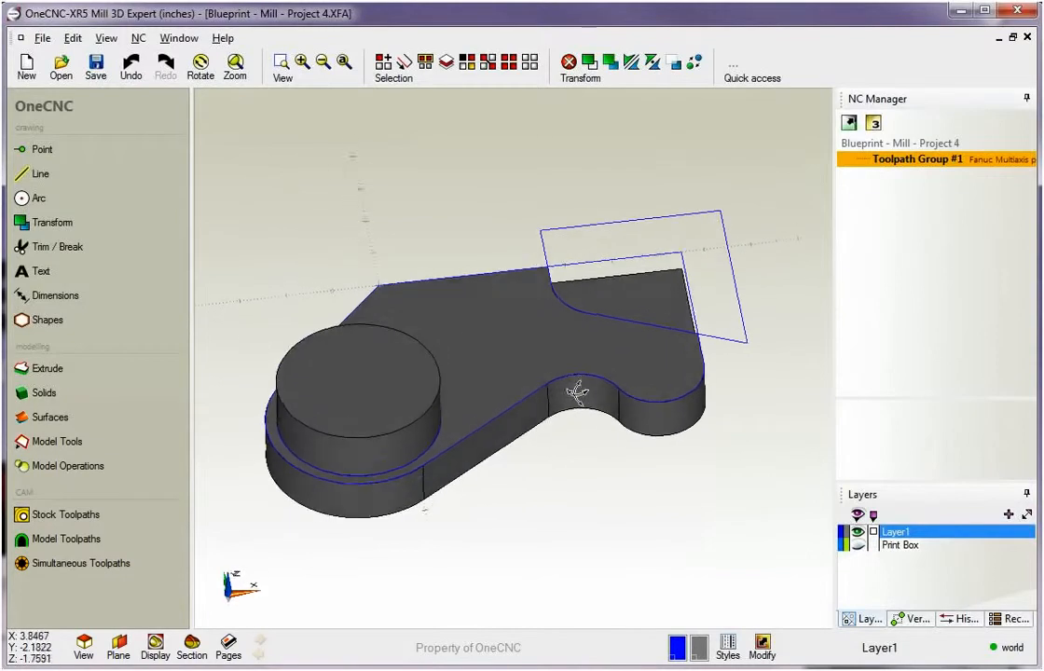
left_click_drag(578, 392, 597, 447)
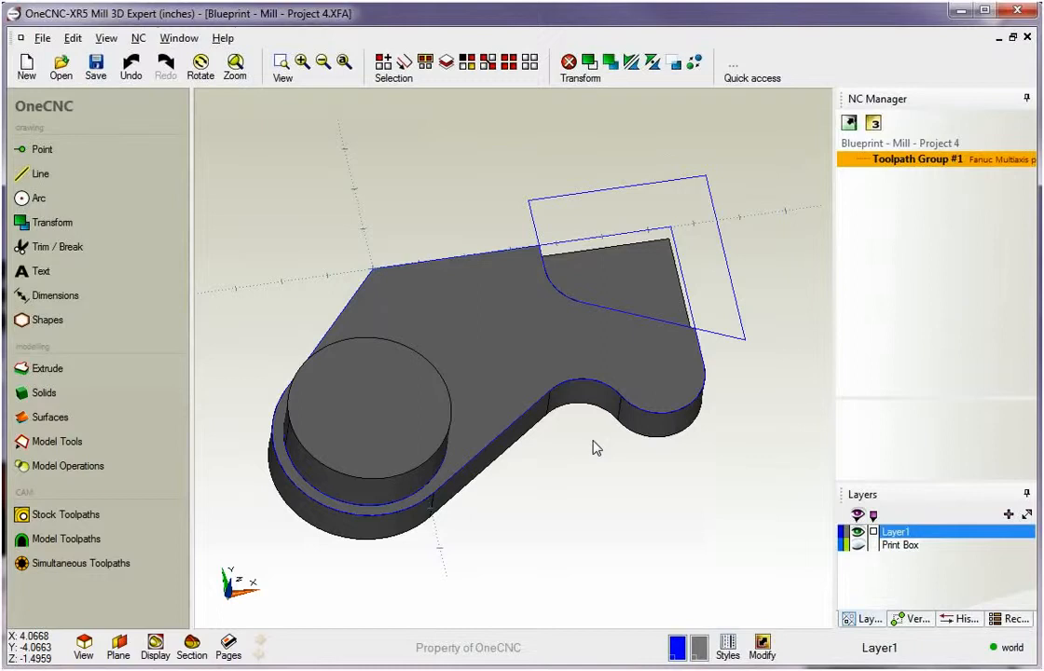
mouse_move(706, 435)
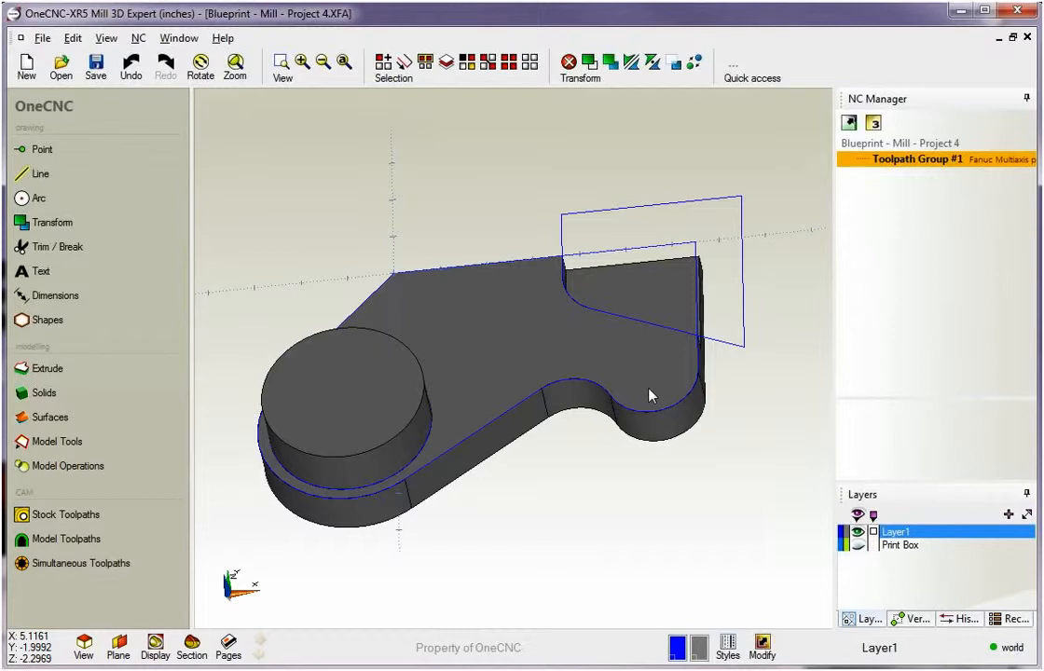
mouse_move(652, 396)
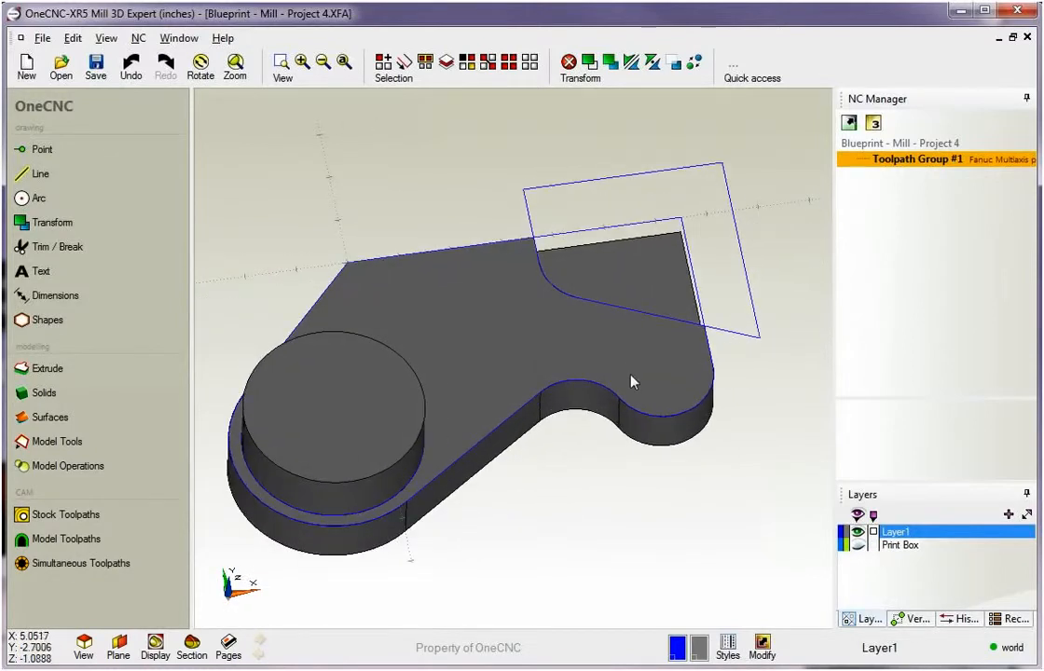
left_click_drag(632, 382, 545, 429)
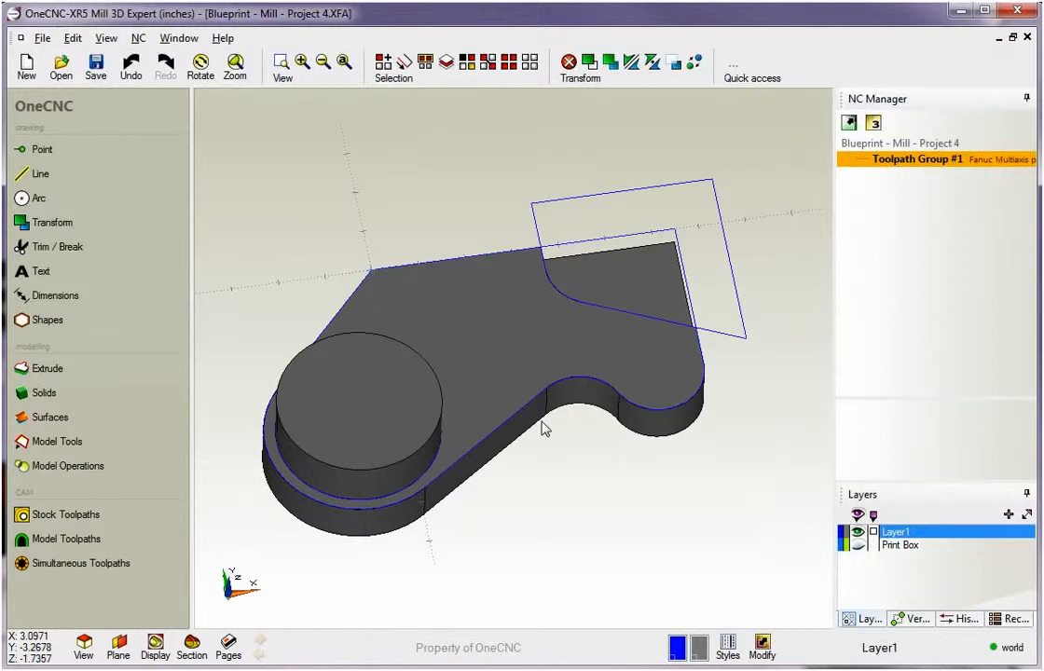
mouse_move(623, 361)
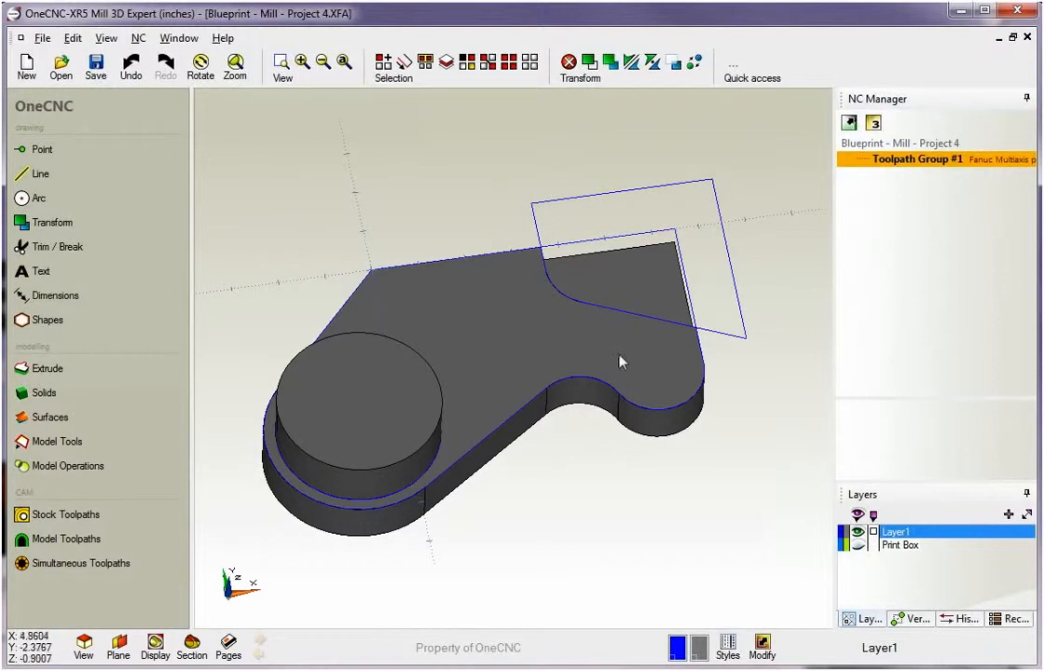
mouse_move(450, 260)
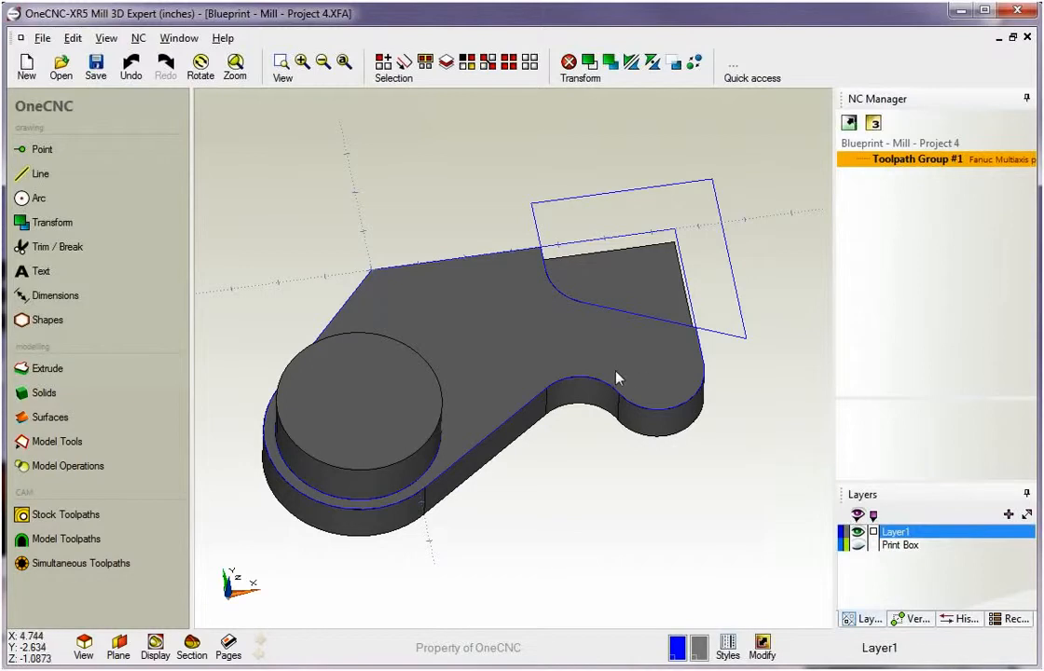
mouse_move(466, 63)
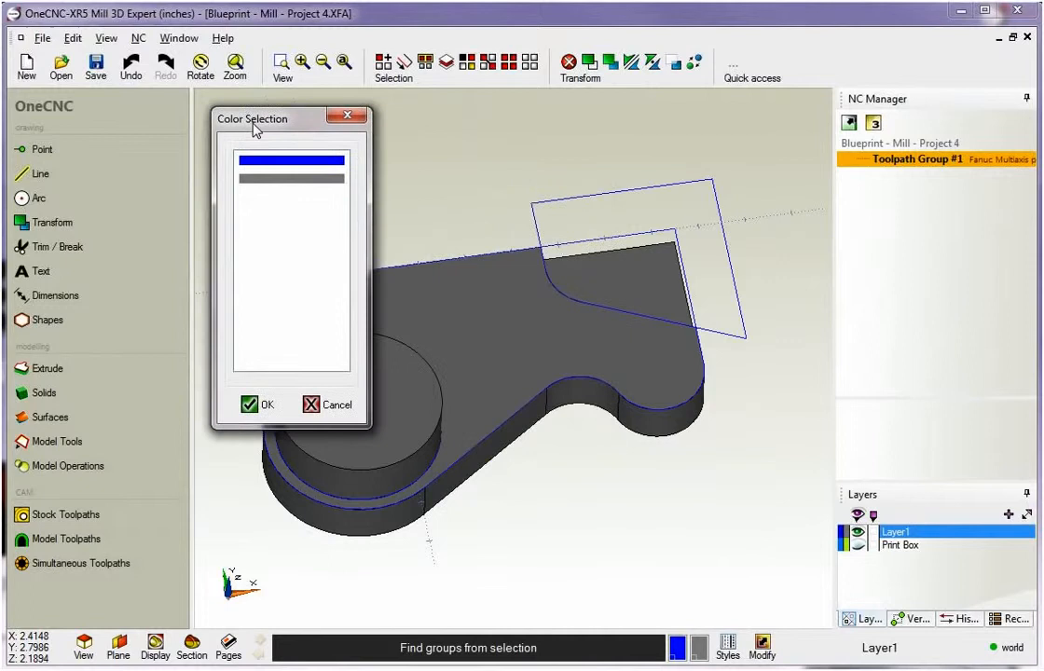
left_click_drag(252, 118, 238, 101)
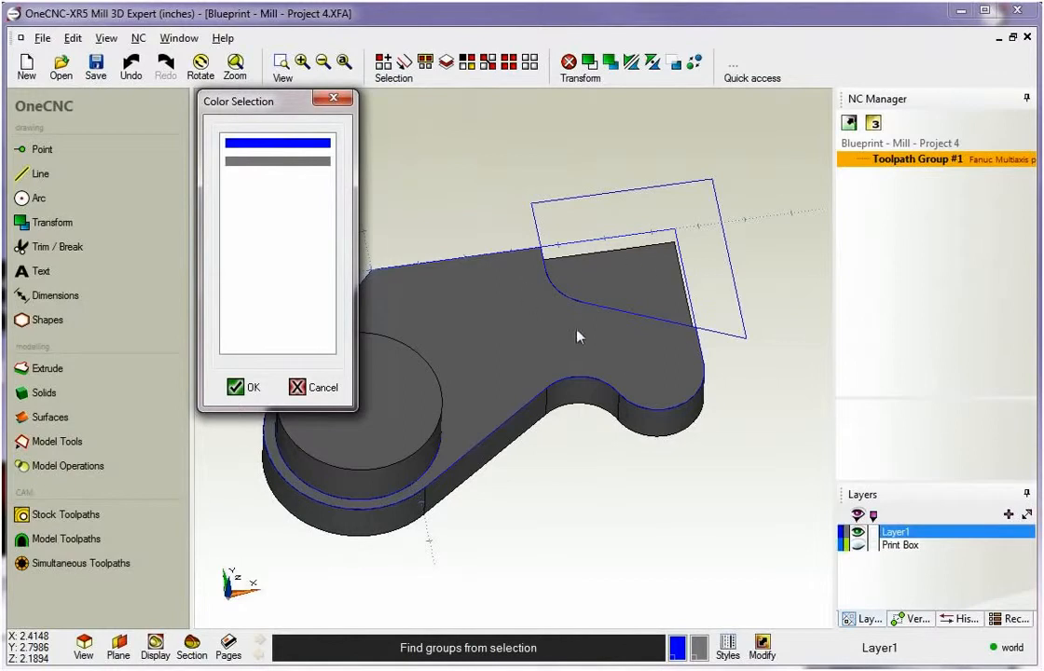
mouse_move(271, 203)
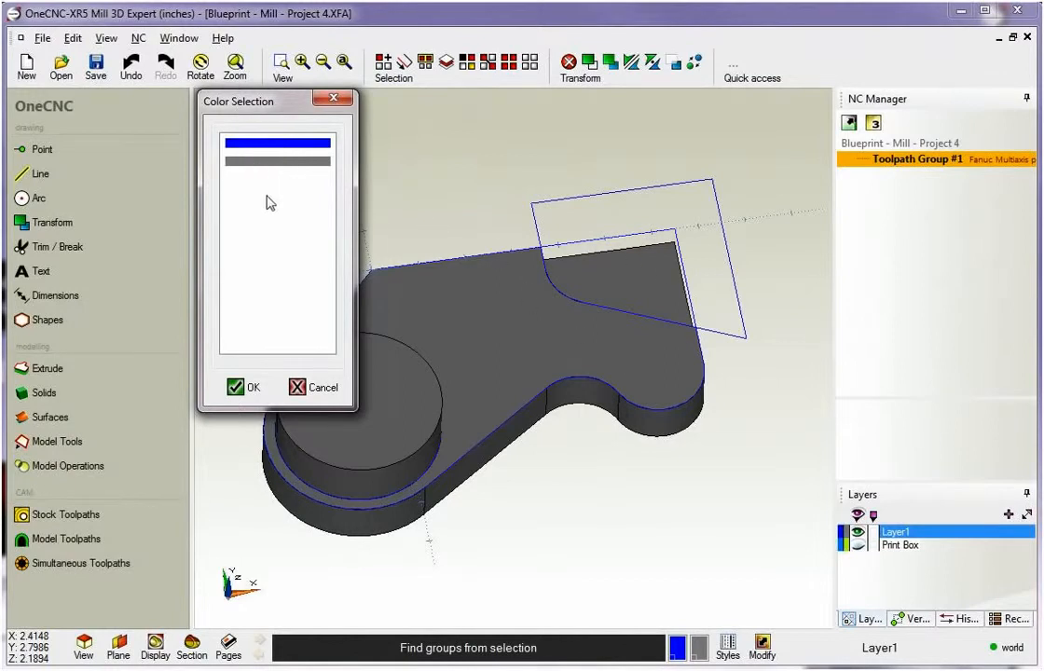
mouse_move(275, 149)
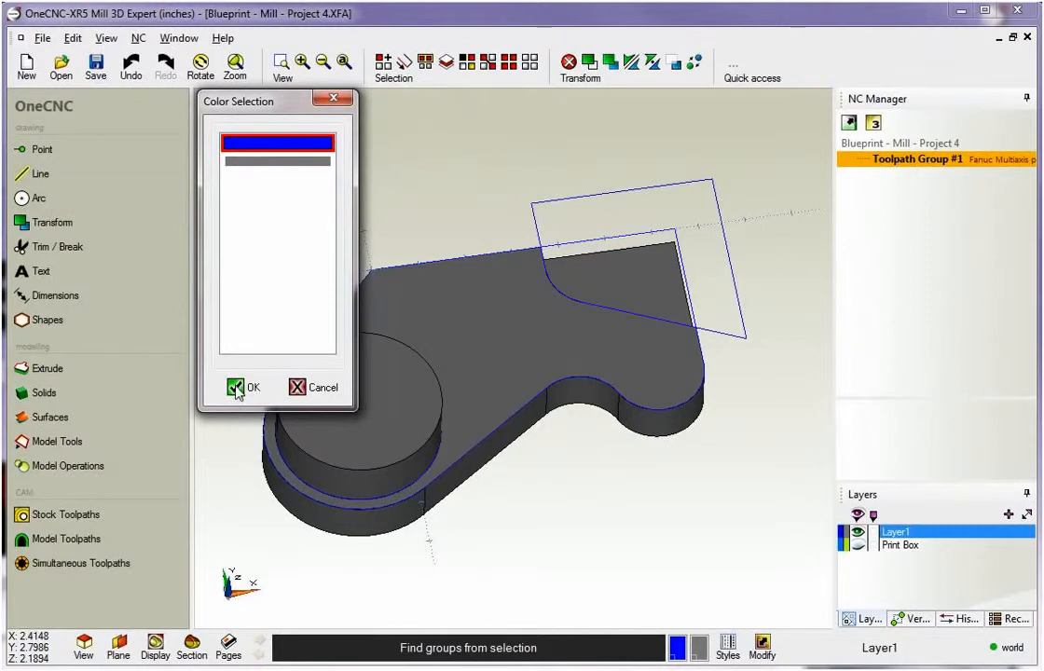
left_click(240, 387)
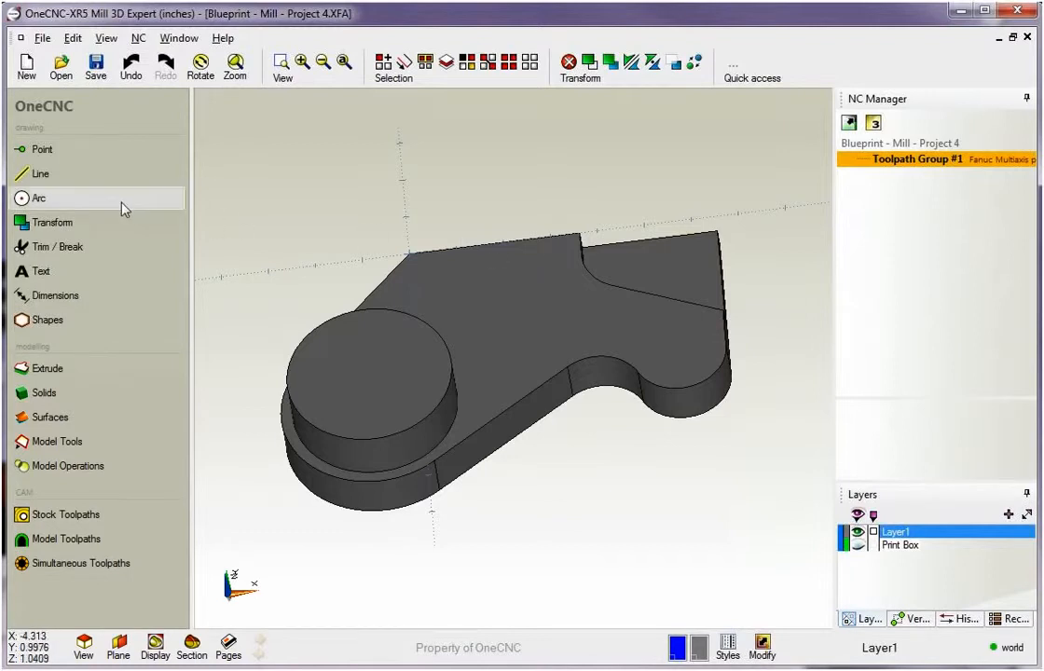
mouse_move(40, 352)
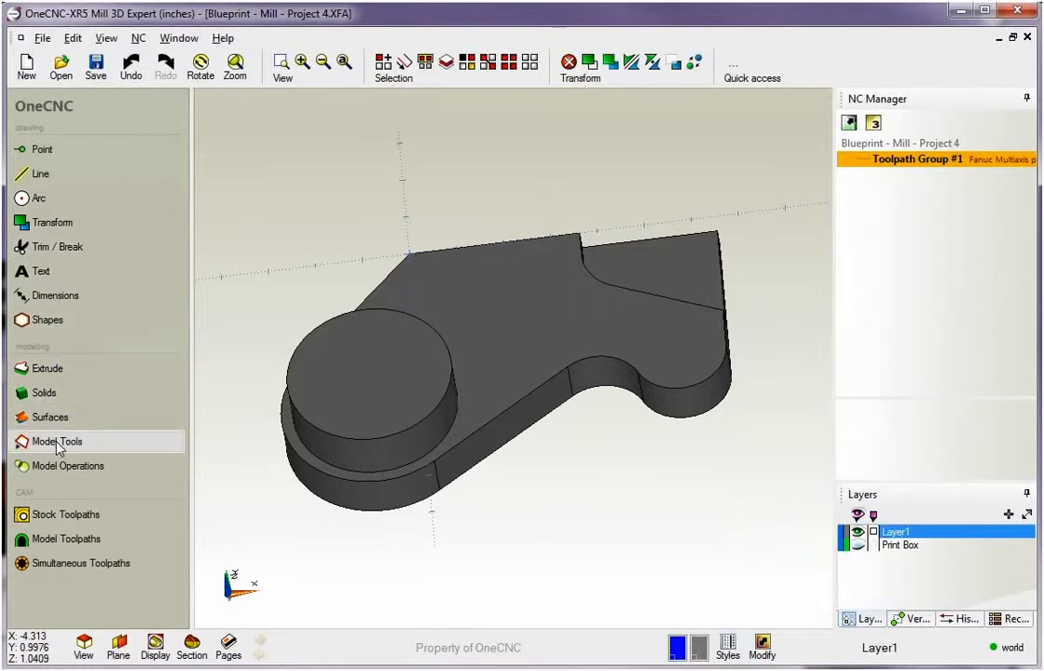
Show the Model Tools list in the left toolbar
left_click(54, 441)
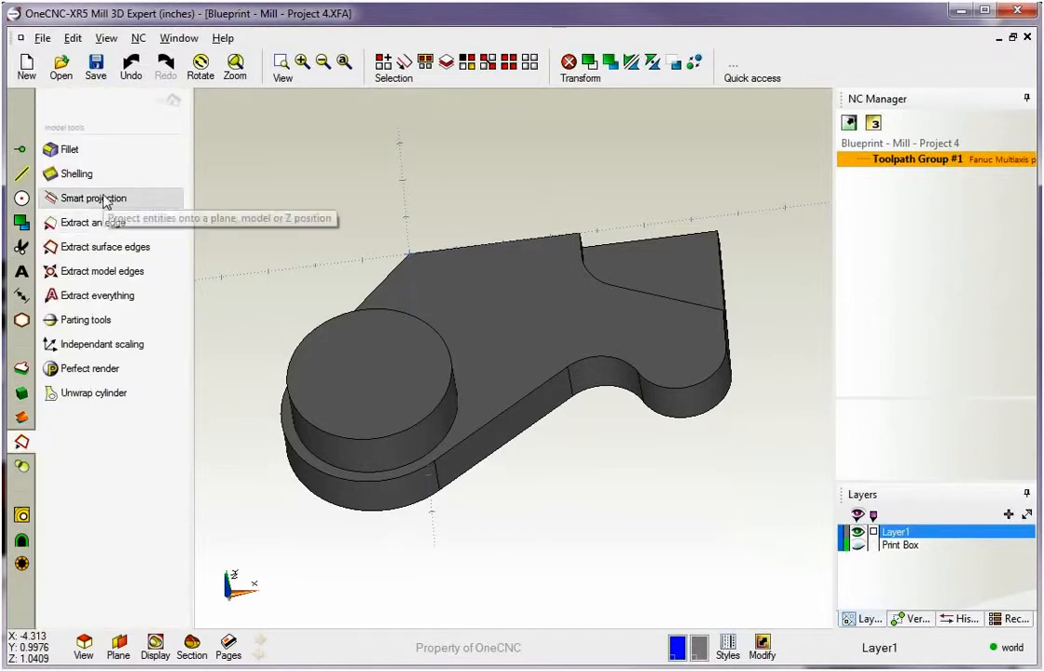
mouse_move(99, 228)
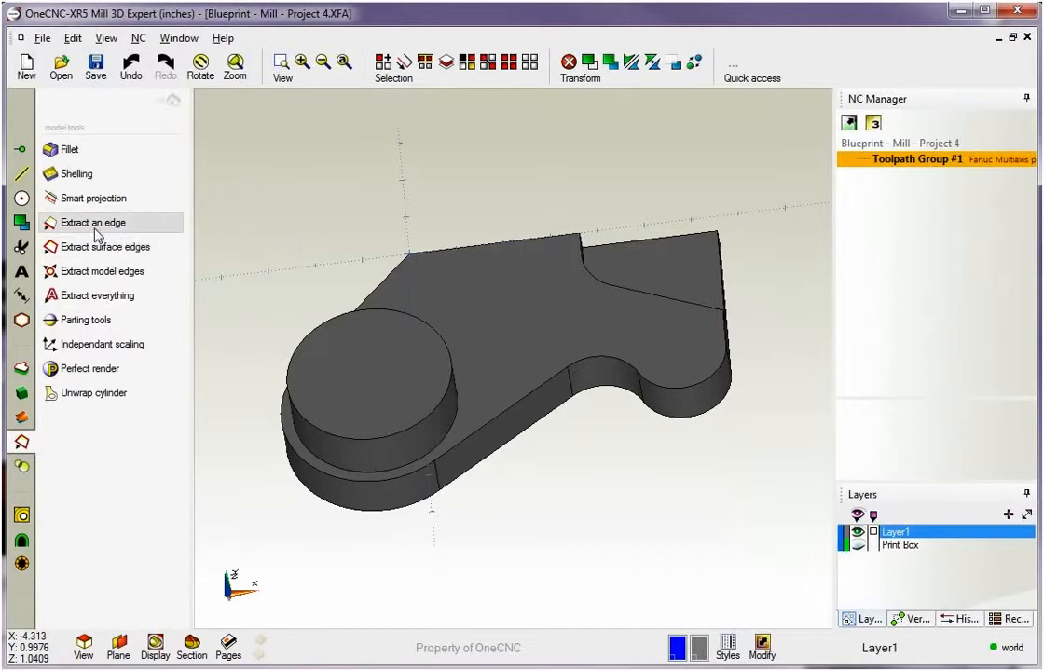
mouse_move(115, 231)
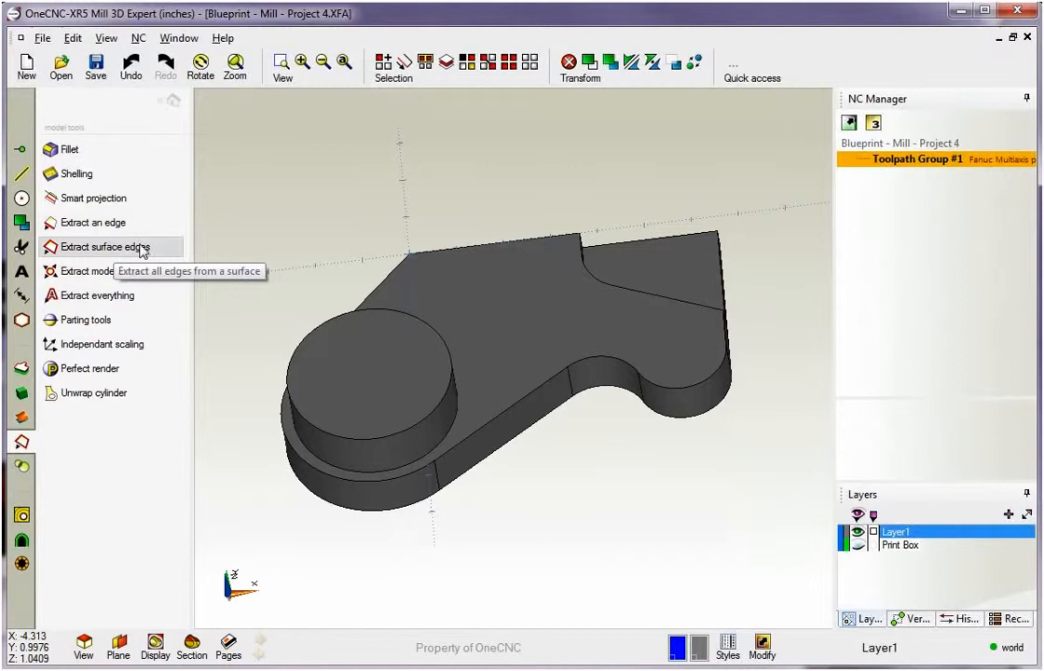
mouse_move(100, 270)
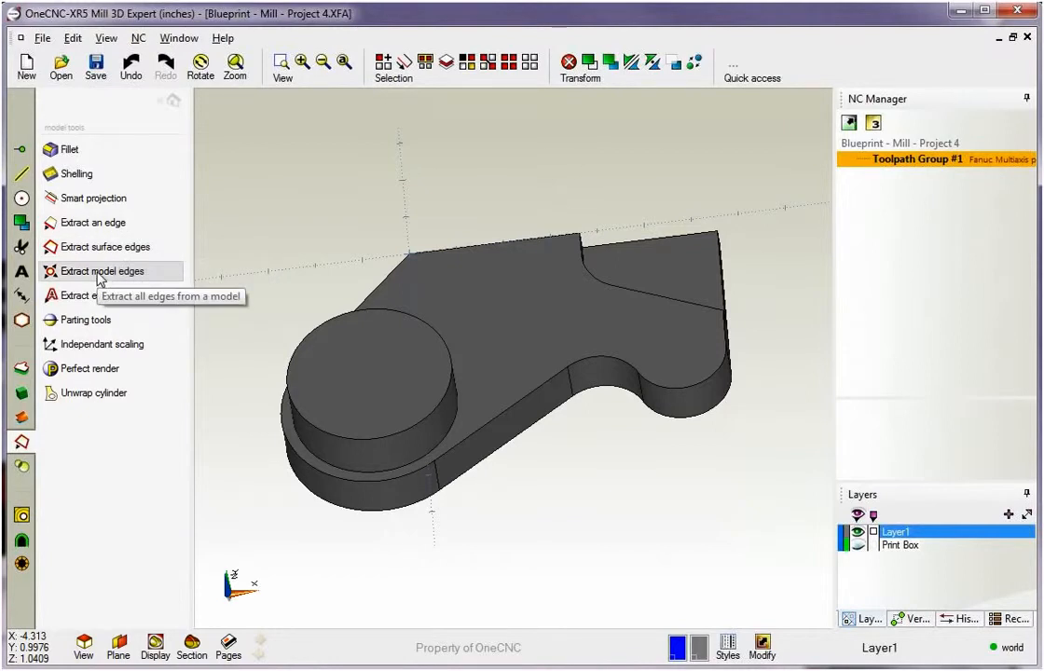
left_click(101, 270)
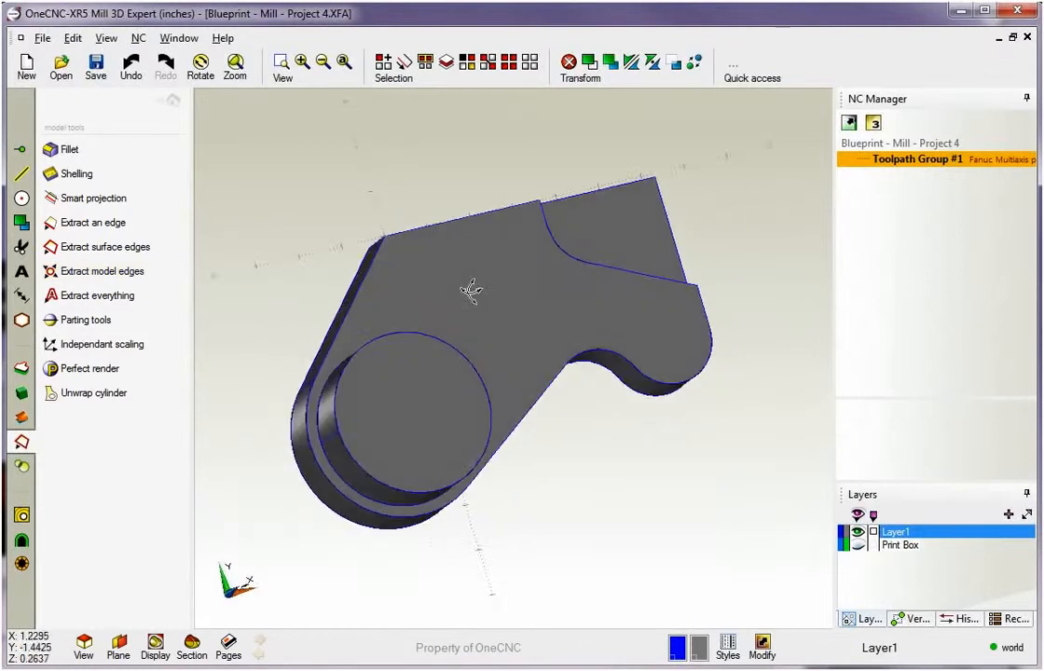
left_click_drag(471, 289, 368, 181)
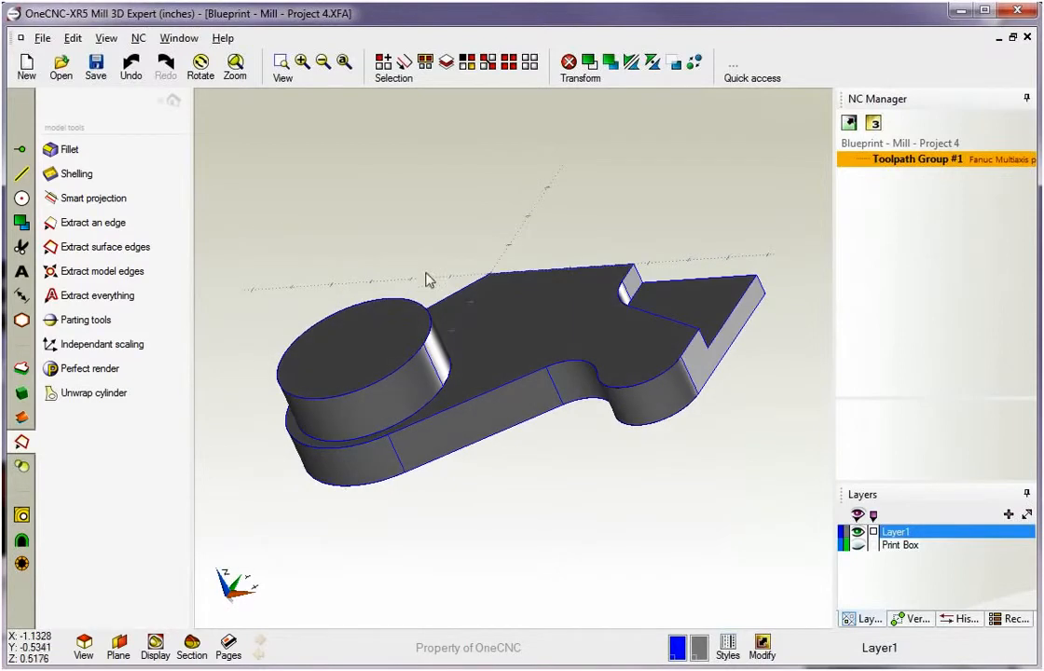
left_click_drag(424, 280, 536, 298)
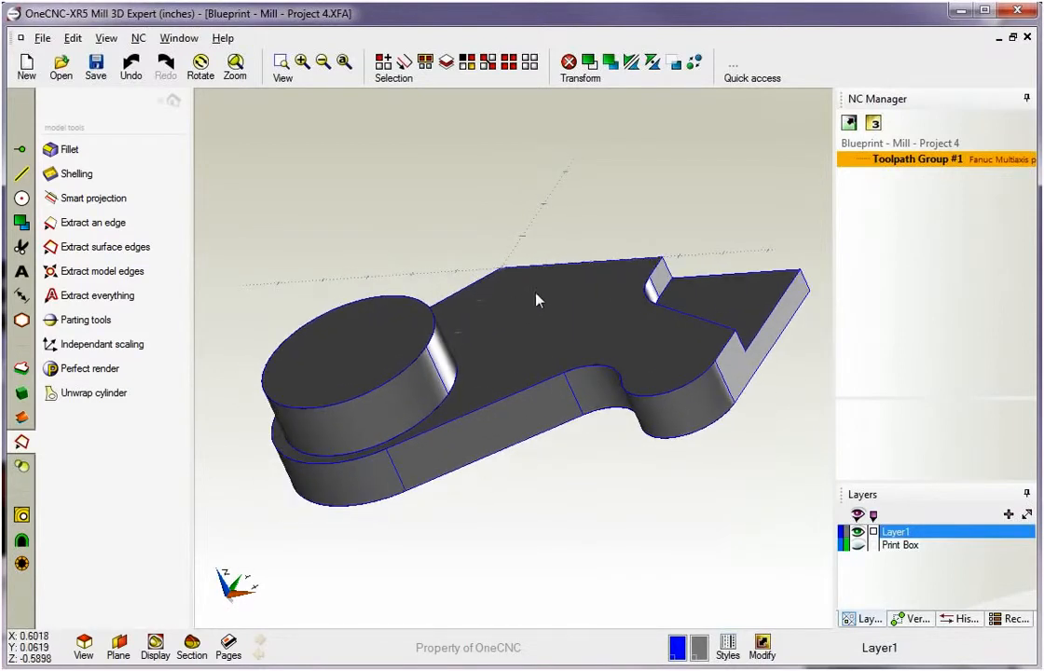
left_click_drag(536, 299, 378, 491)
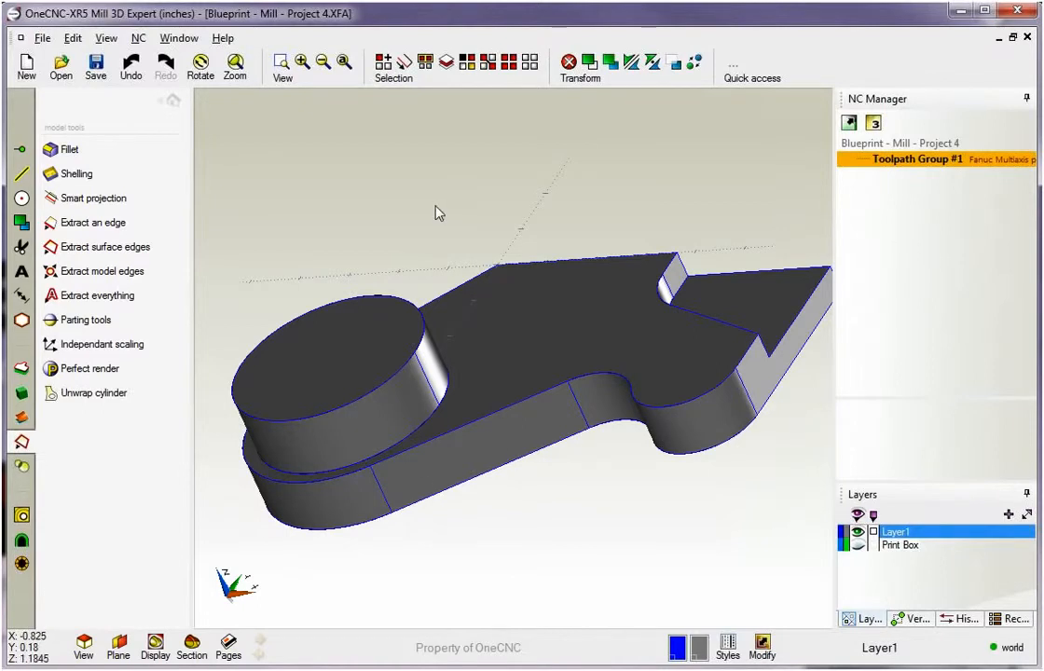
left_click_drag(440, 212, 555, 284)
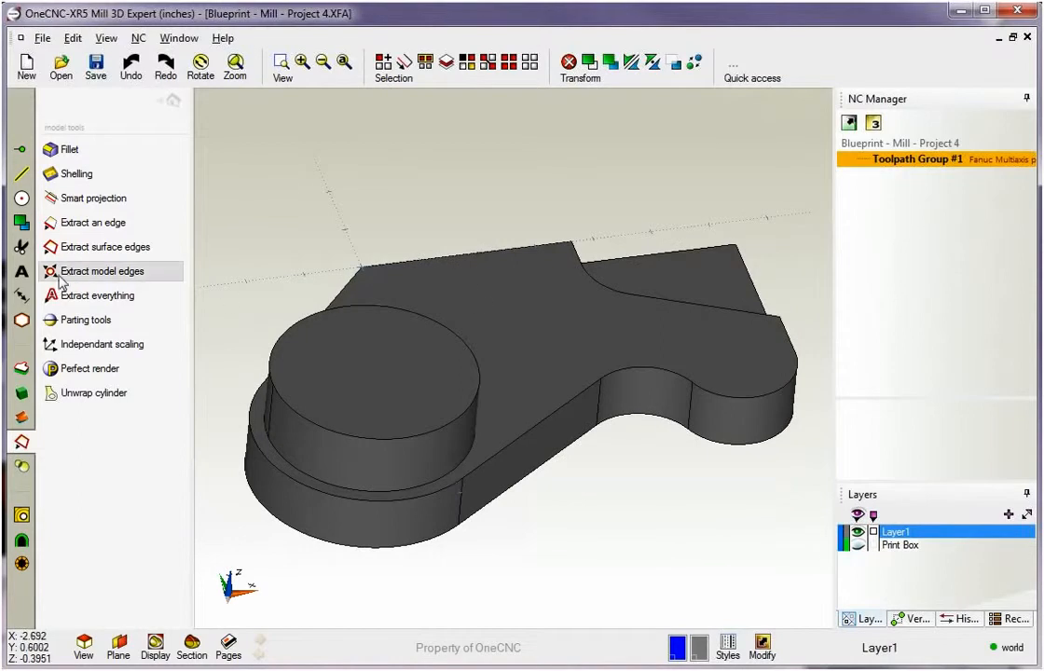
left_click(102, 270)
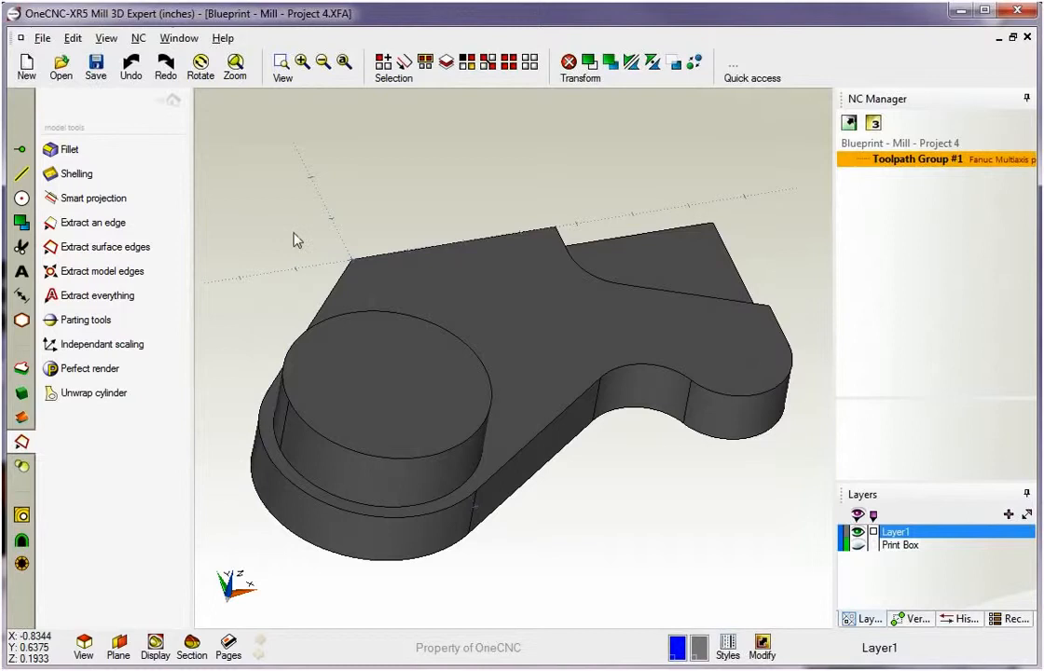
mouse_move(93, 254)
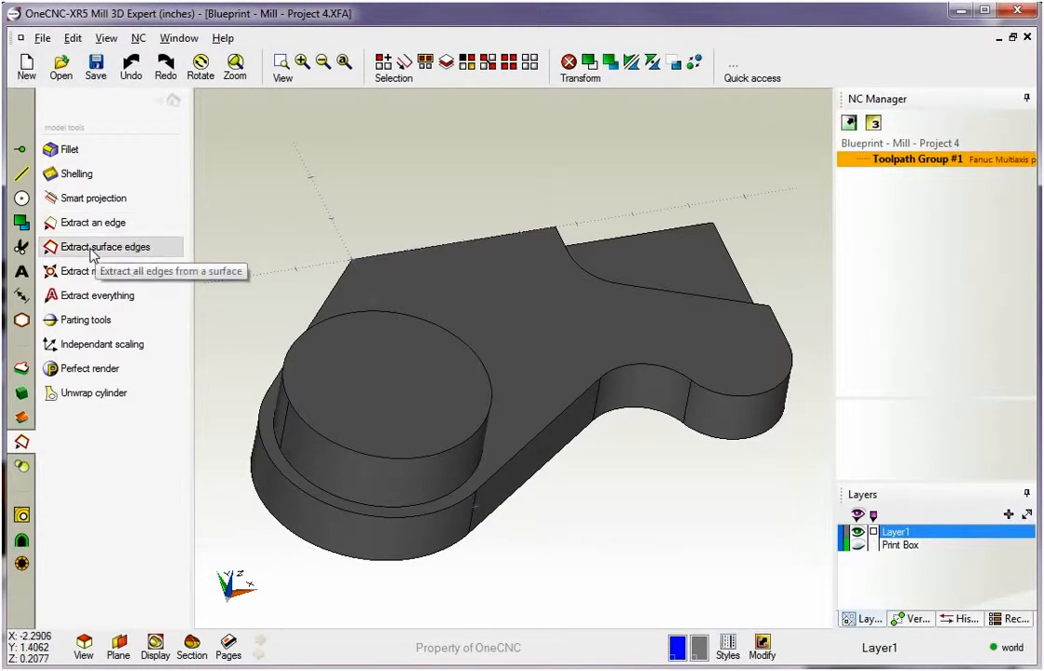
Extract the bracket's top-surface edges, including the boss circle, and orbit to check them
left_click(103, 246)
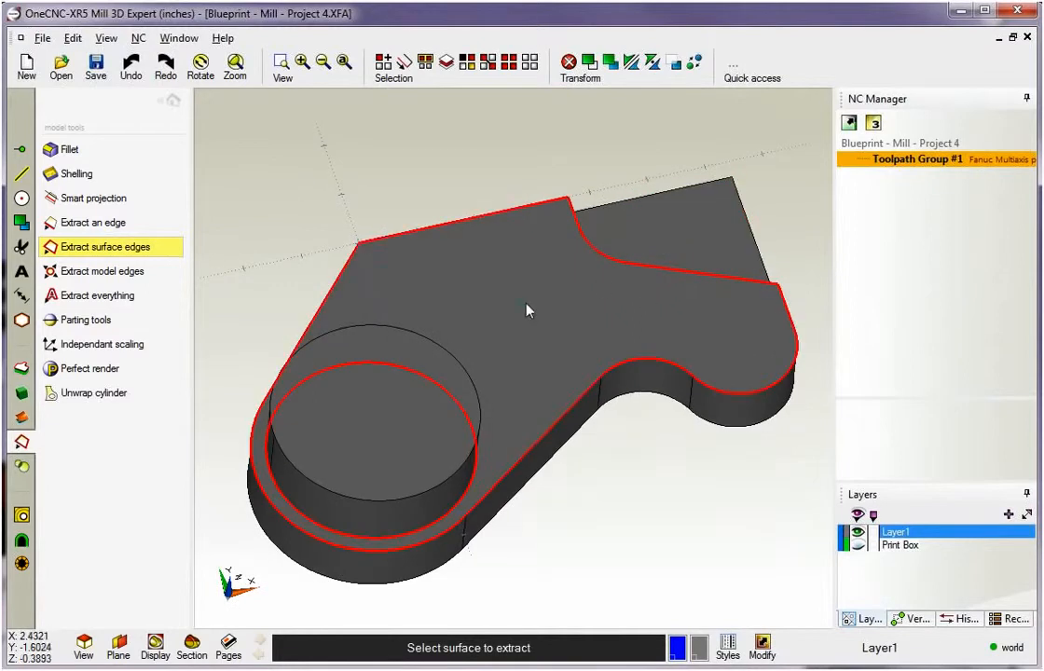
mouse_move(562, 273)
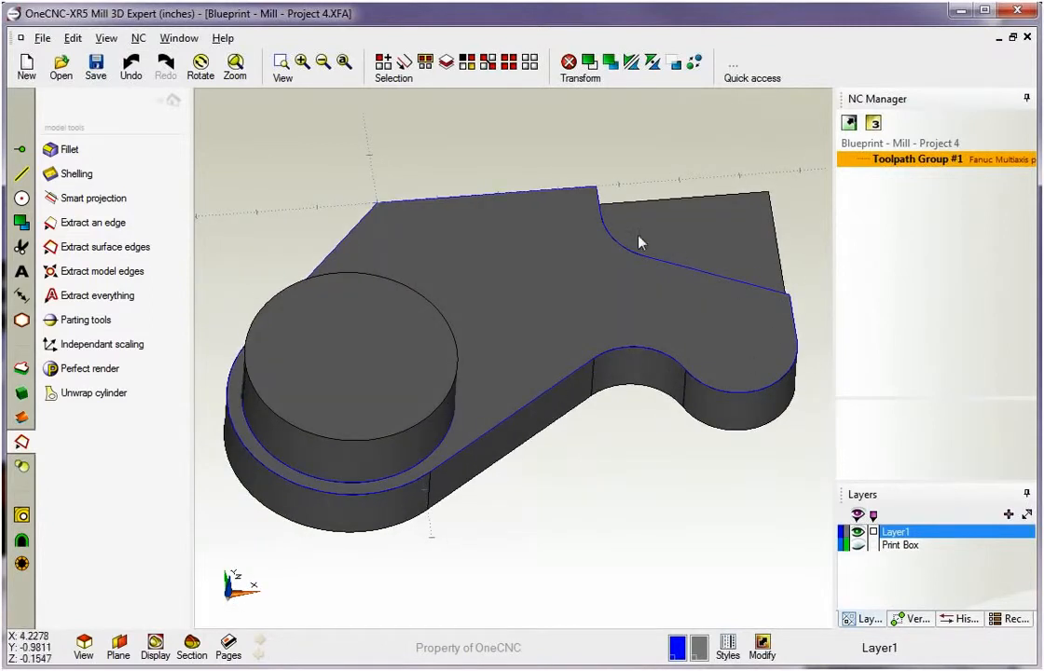
left_click_drag(640, 243, 602, 364)
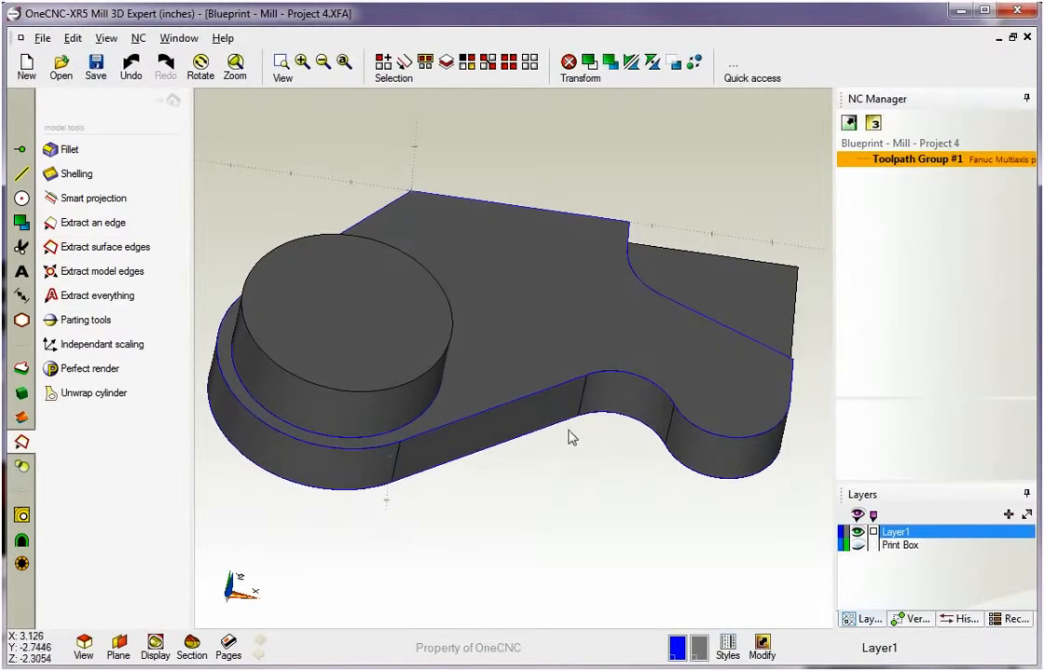
Orbit the view while undoing the extracted top-surface edges
left_click_drag(572, 438, 414, 189)
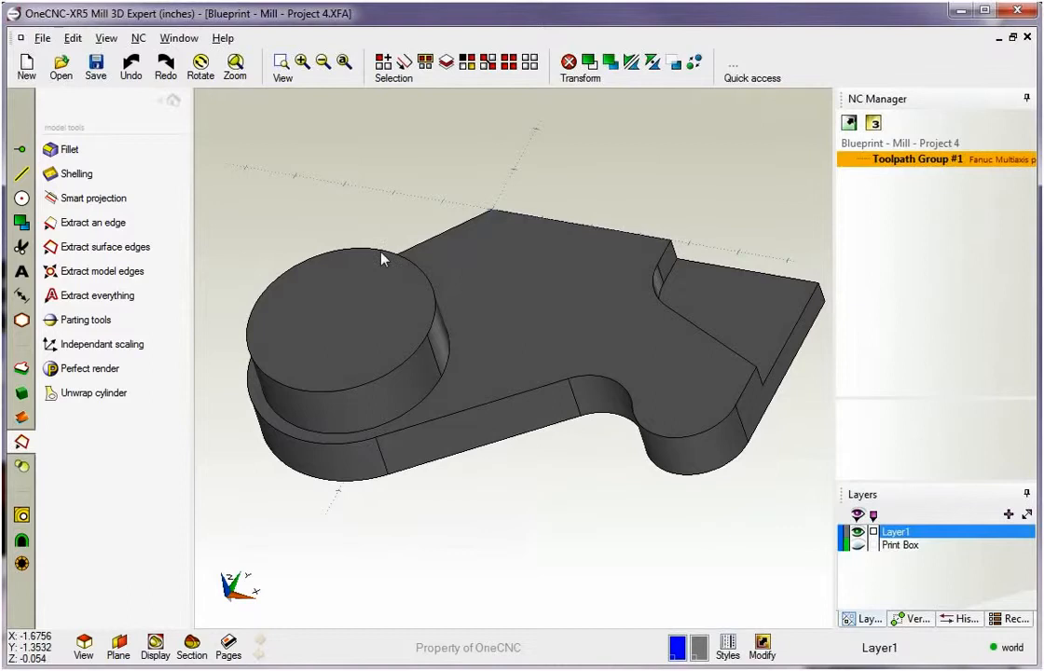
mouse_move(106, 231)
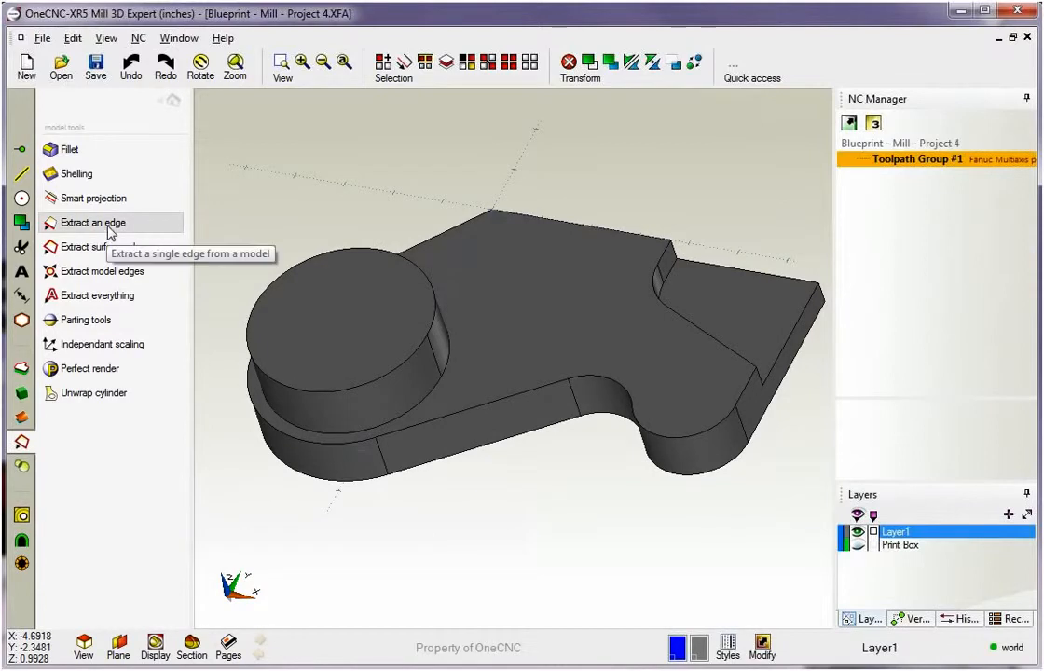
mouse_move(107, 231)
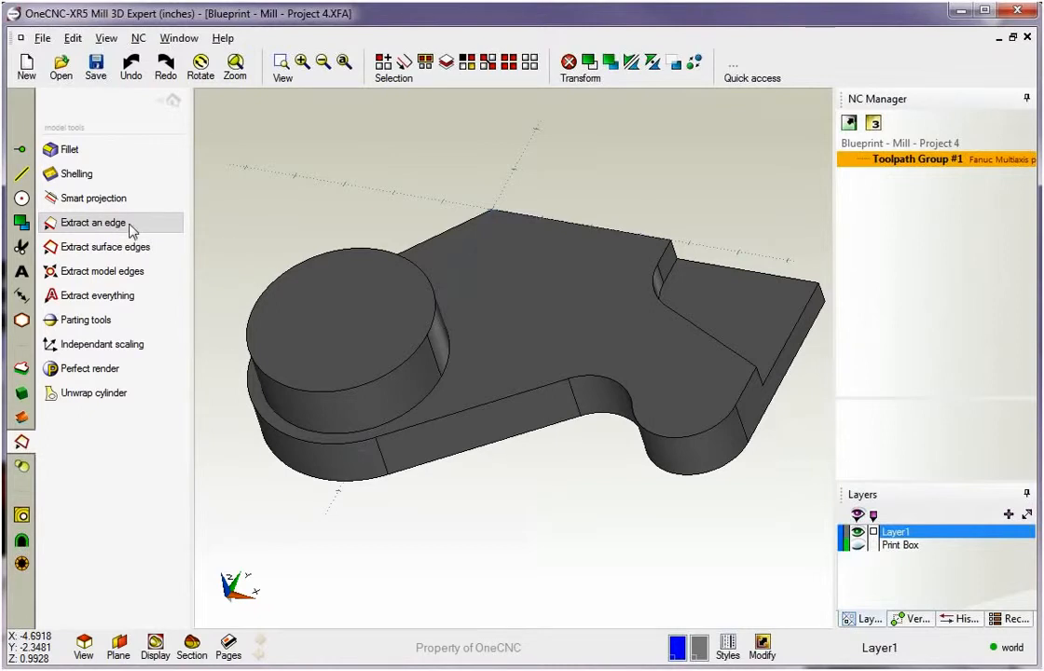
Extract single edges: the curved left-end edge, right-end edge and back-left edge
left_click(91, 222)
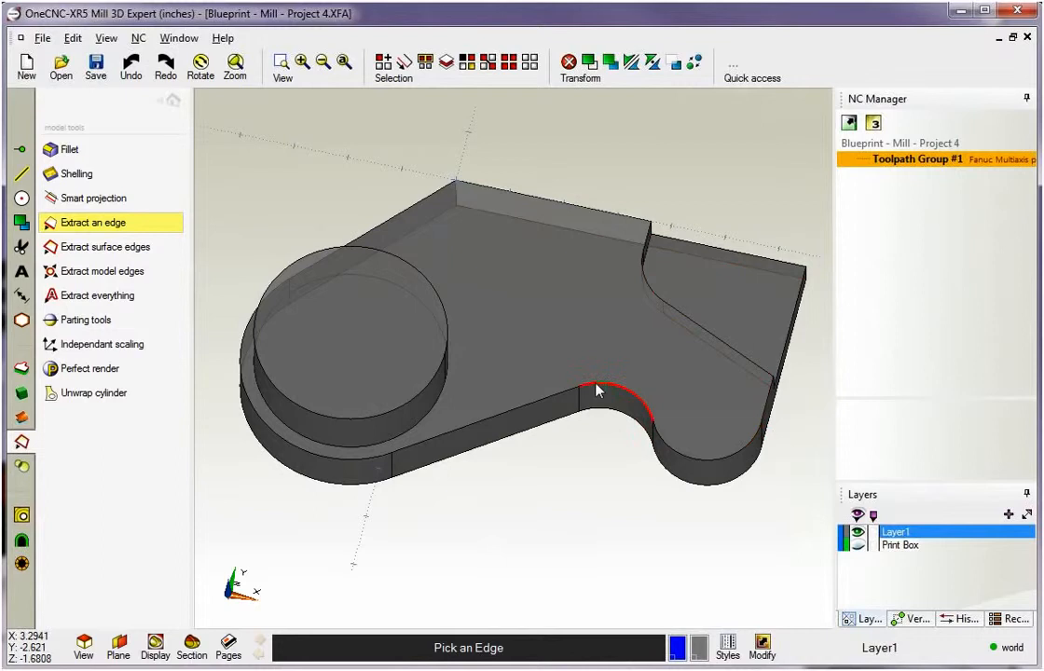
mouse_move(664, 392)
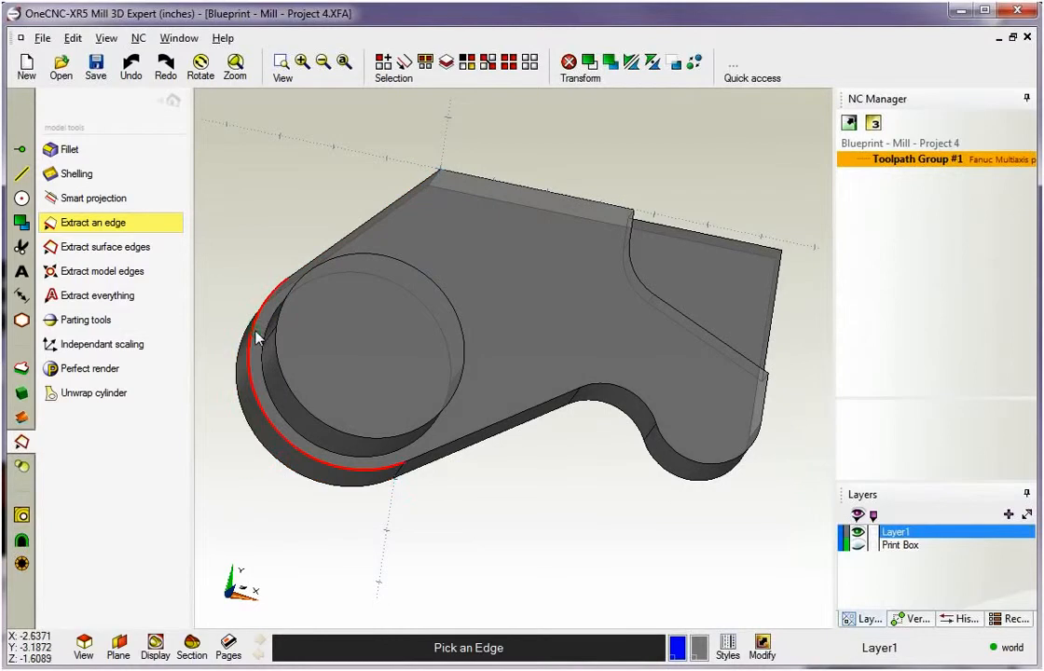
left_click(438, 457)
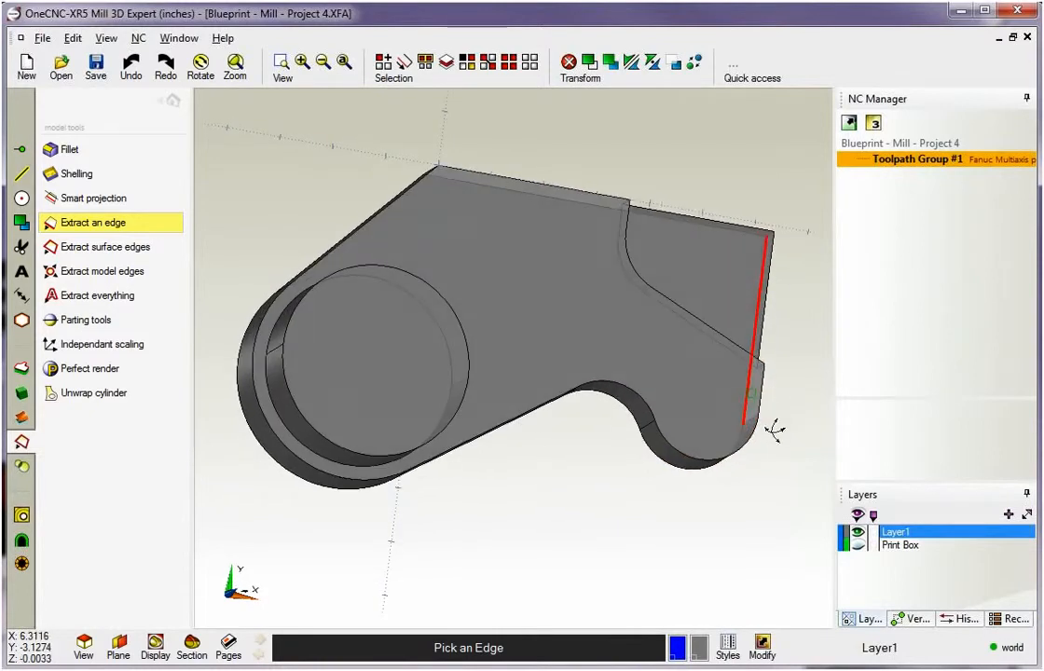
left_click(556, 173)
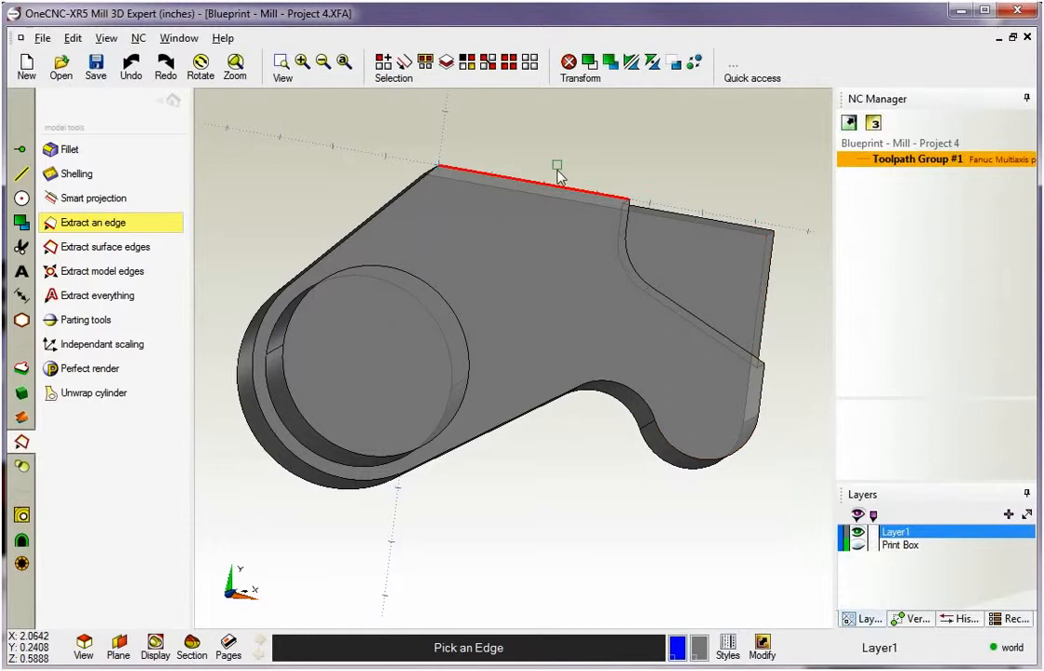
left_click_drag(558, 177, 511, 210)
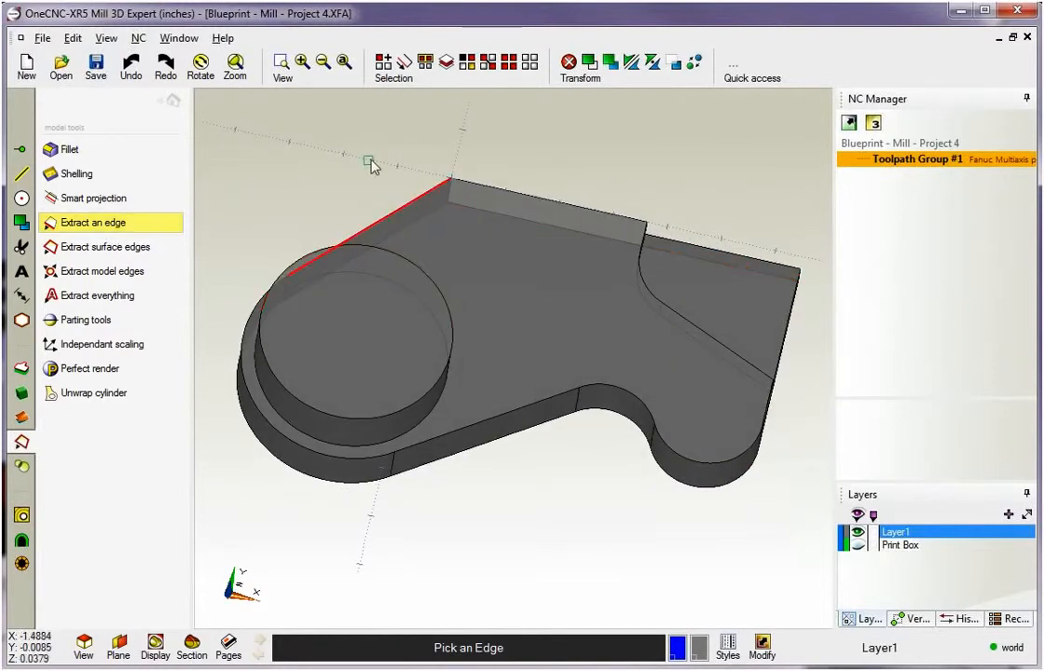
left_click(447, 177)
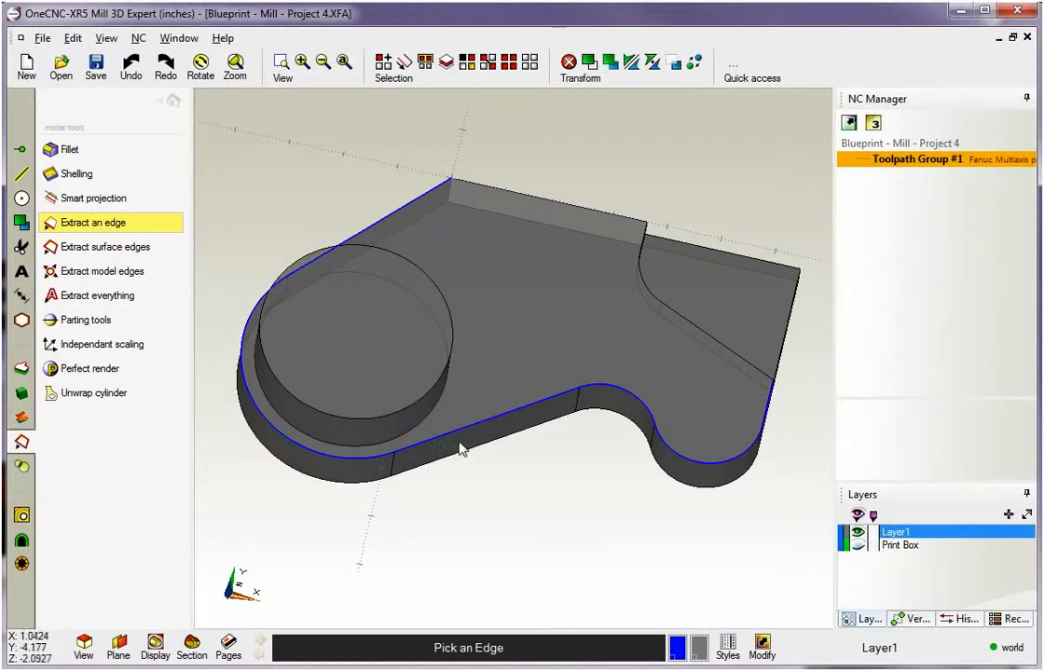
mouse_move(762, 419)
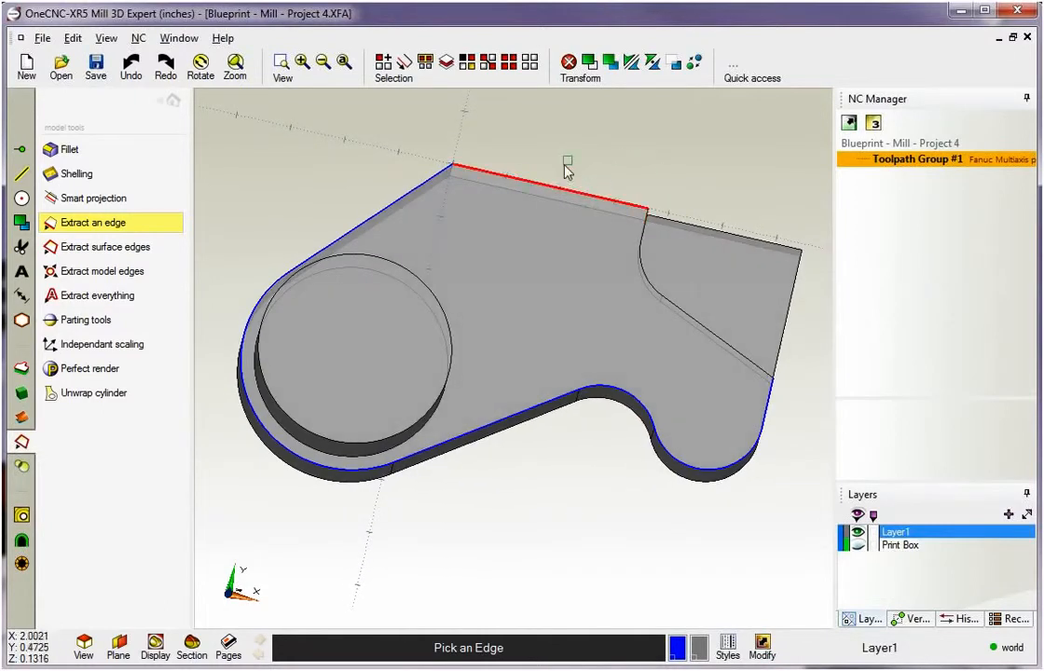
Add the long straight back edge to the outline and end edge extraction
left_click(668, 222)
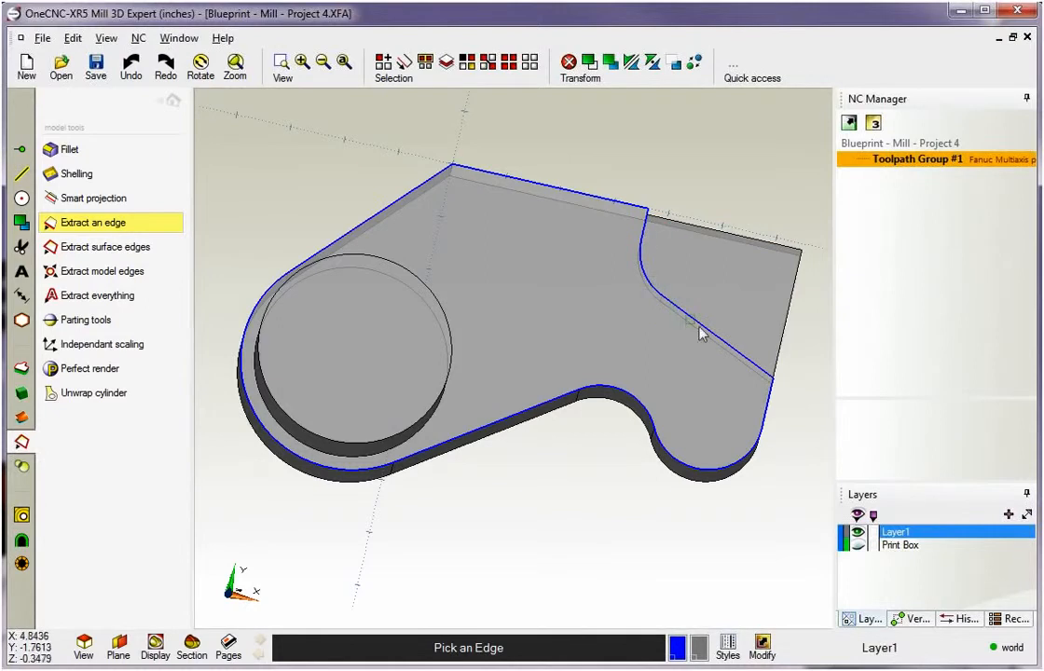
left_click_drag(700, 336, 648, 200)
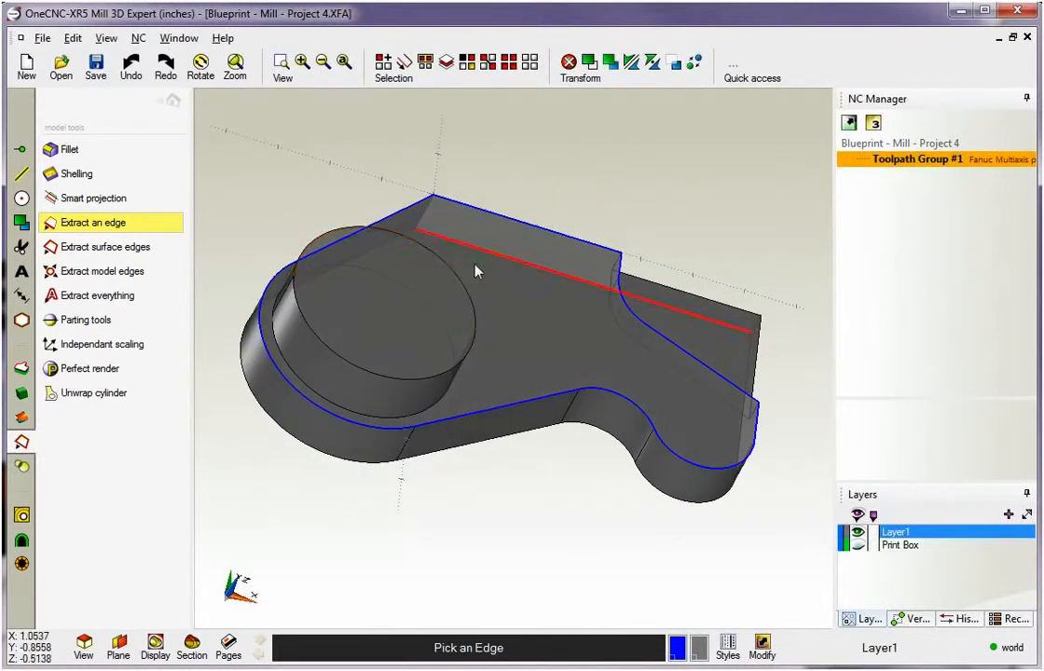
left_click(447, 375)
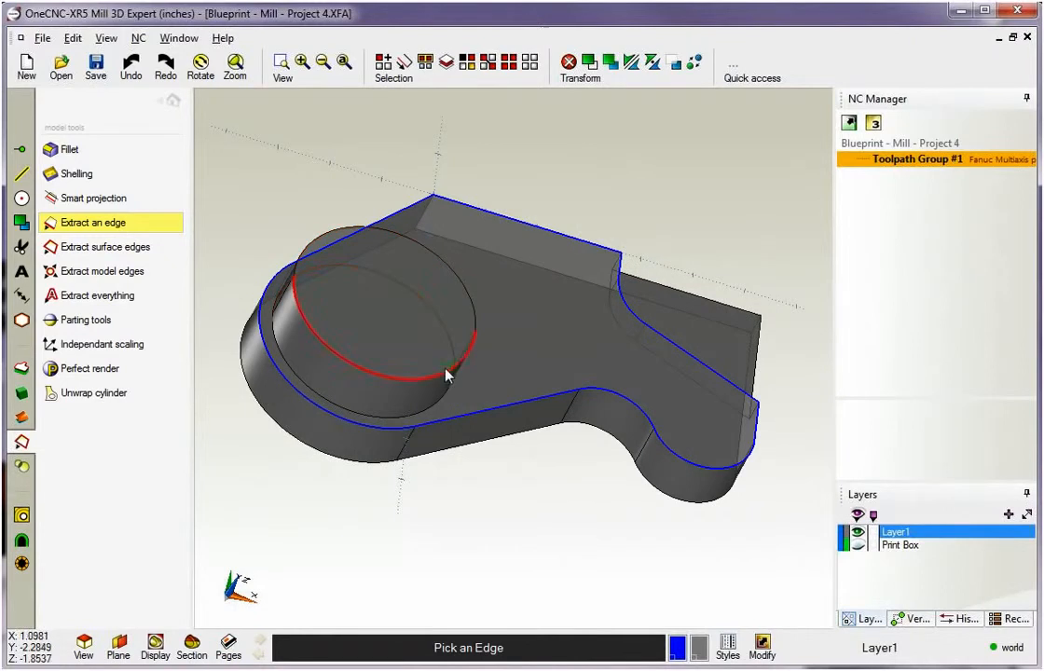
left_click(447, 373)
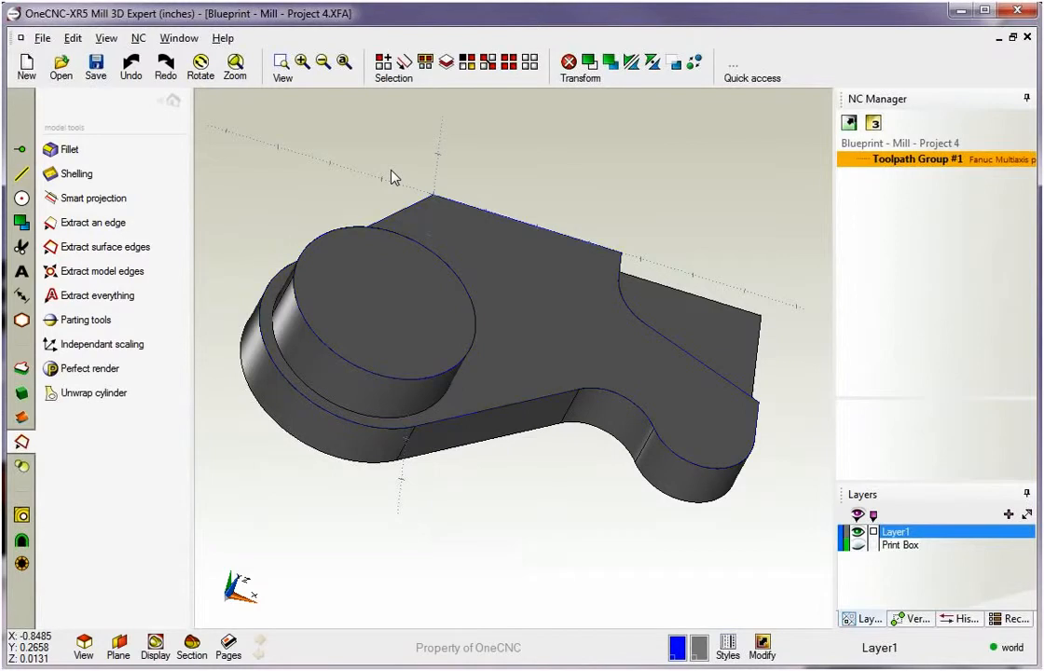
Extract the curved bottom edge of the bracket's right lobe as a single edge
left_click_drag(392, 177, 452, 229)
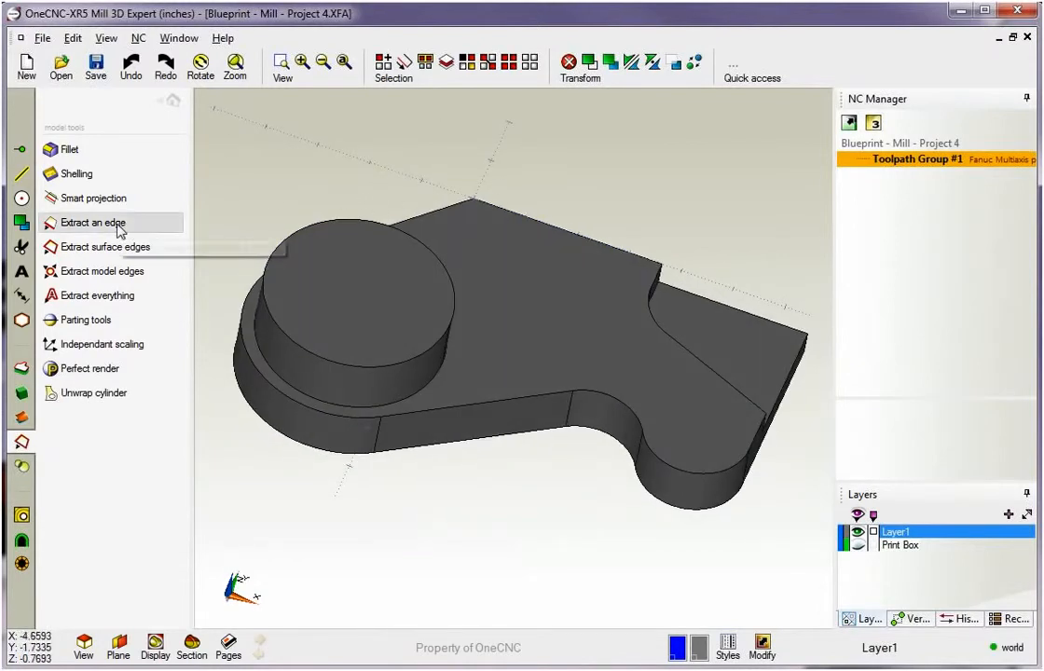
left_click(89, 222)
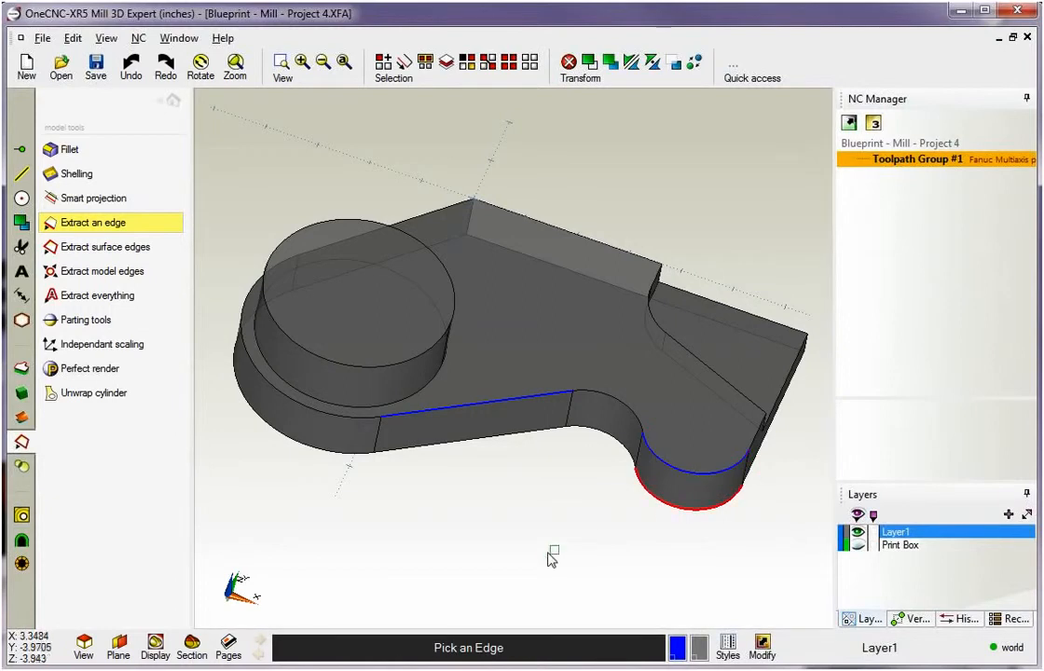
left_click(483, 247)
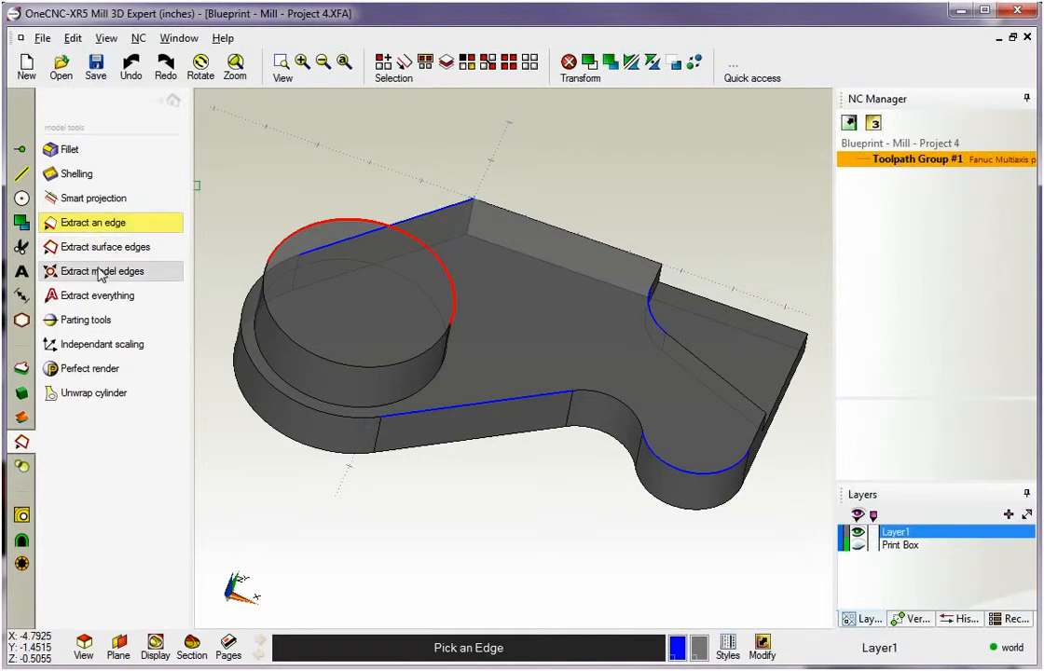
mouse_move(89, 222)
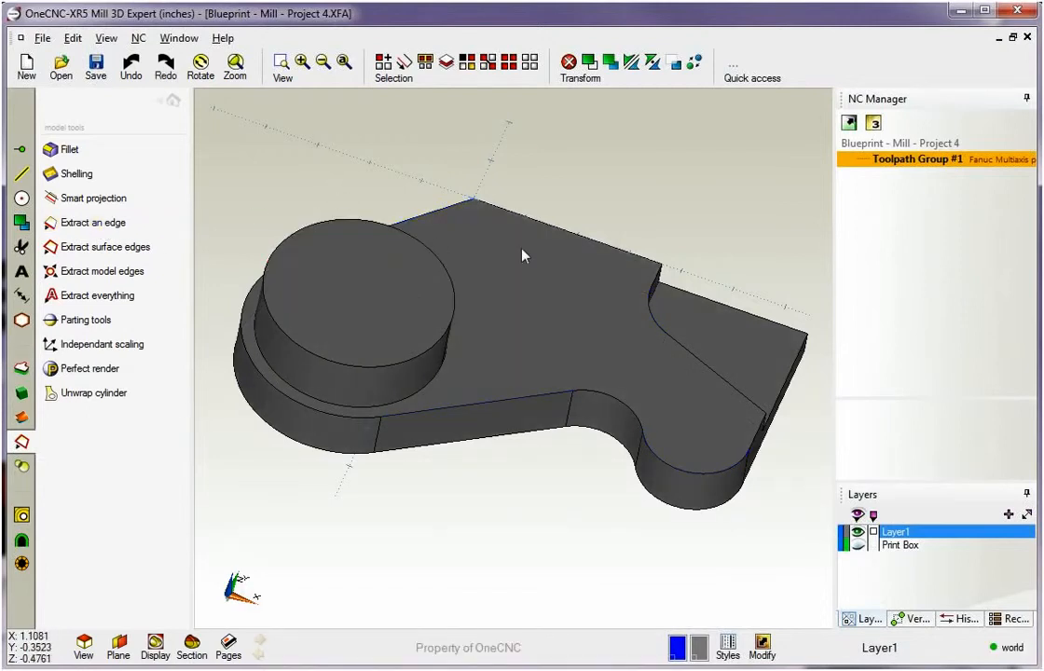
Orbit and zoom to the boss and slot underside, then start single-edge extraction
left_click_drag(522, 256, 471, 248)
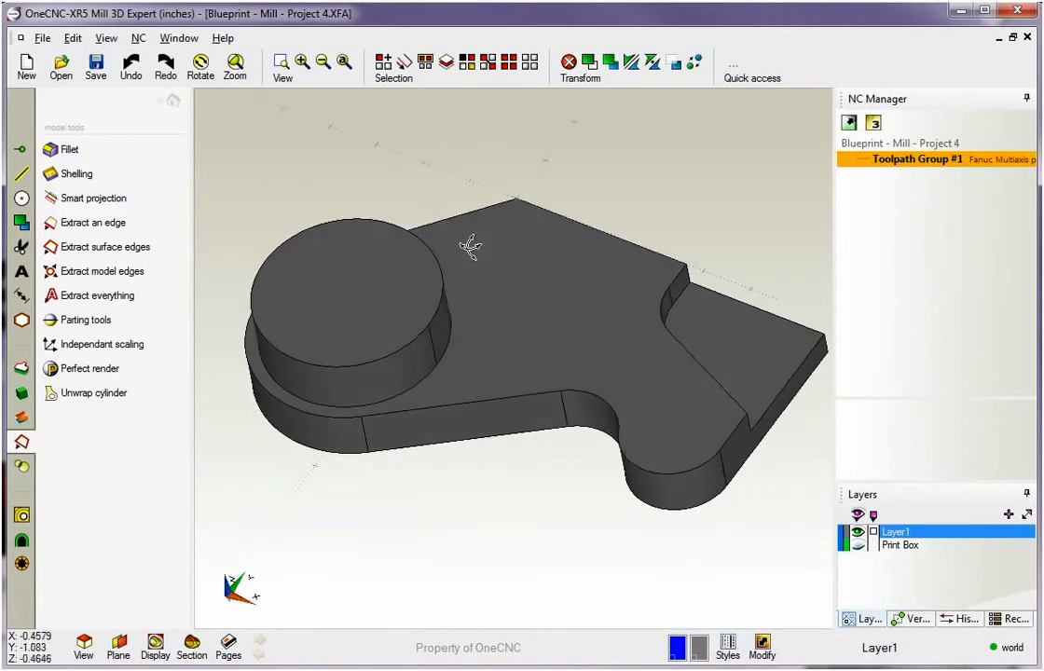
left_click_drag(471, 246, 426, 280)
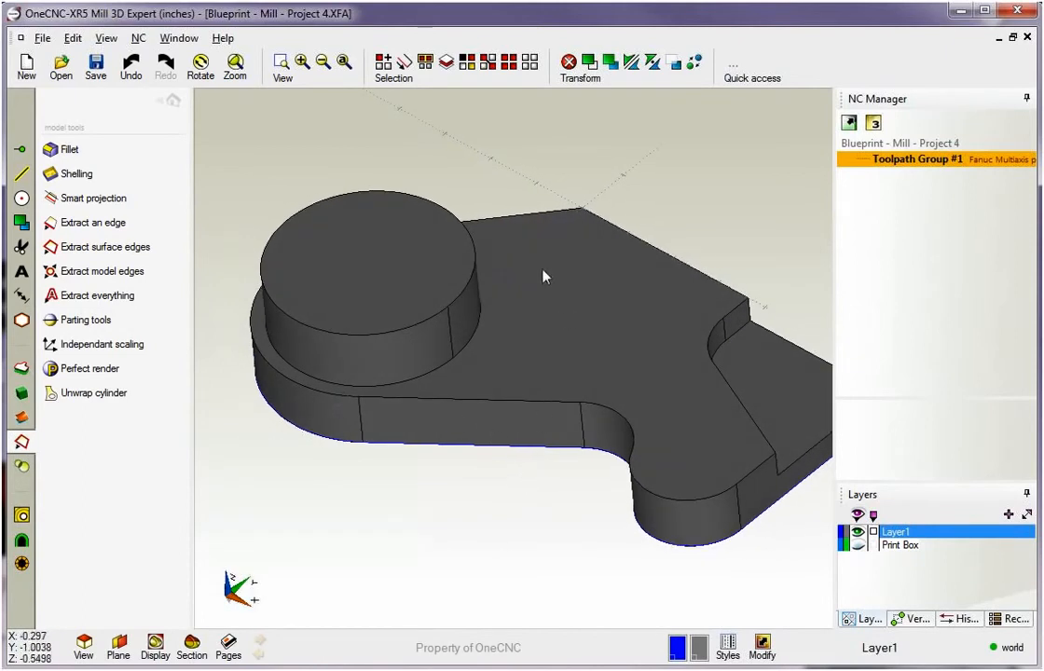
mouse_move(454, 262)
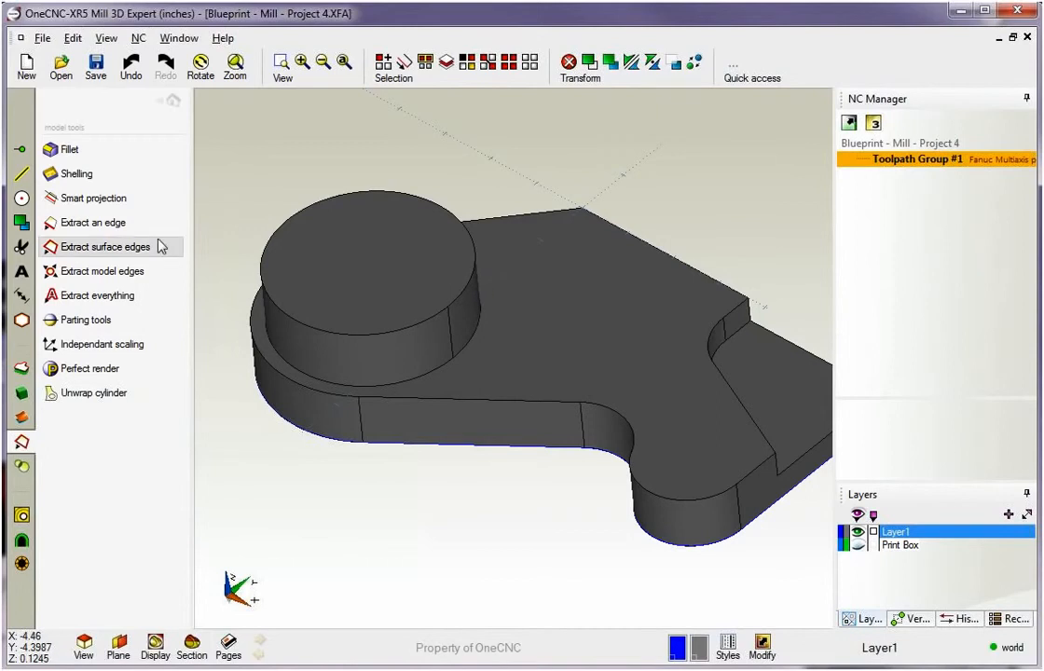
left_click(103, 247)
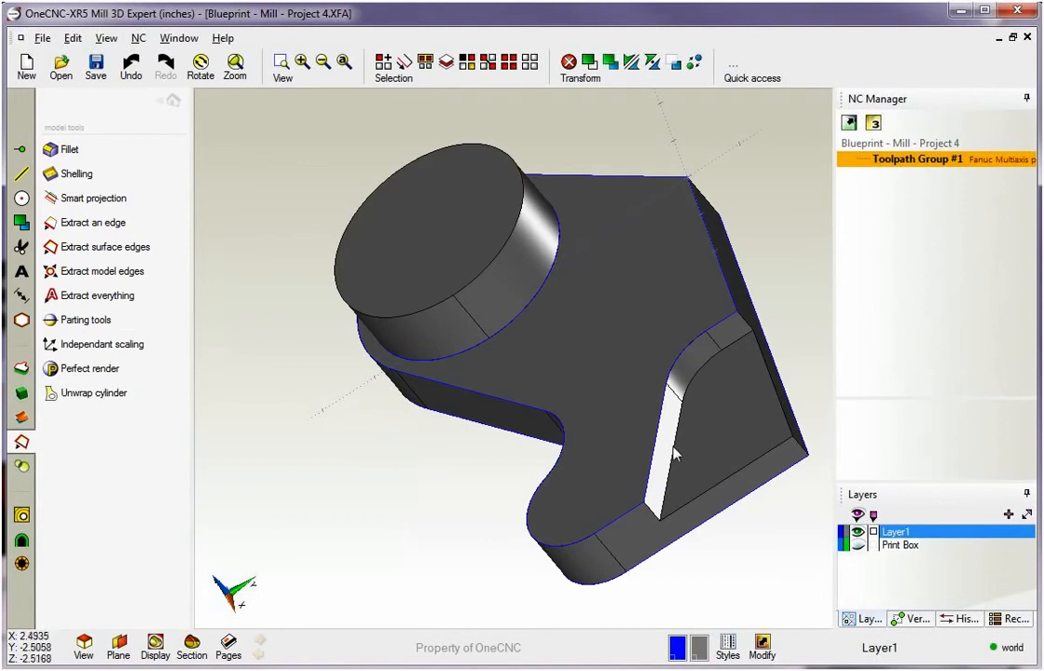
mouse_move(746, 340)
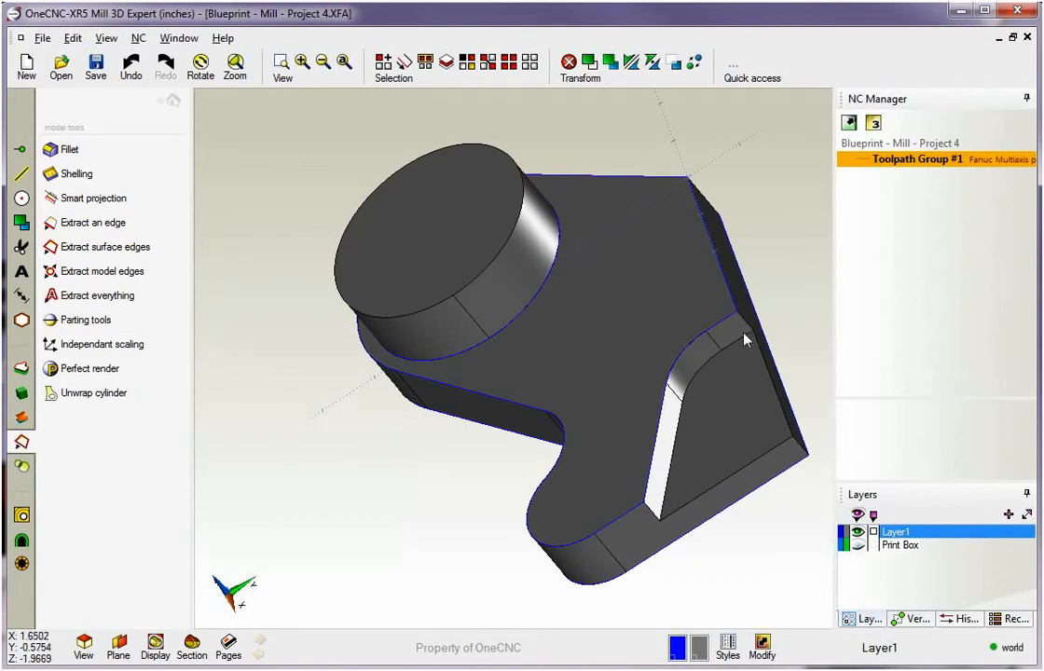
mouse_move(205, 226)
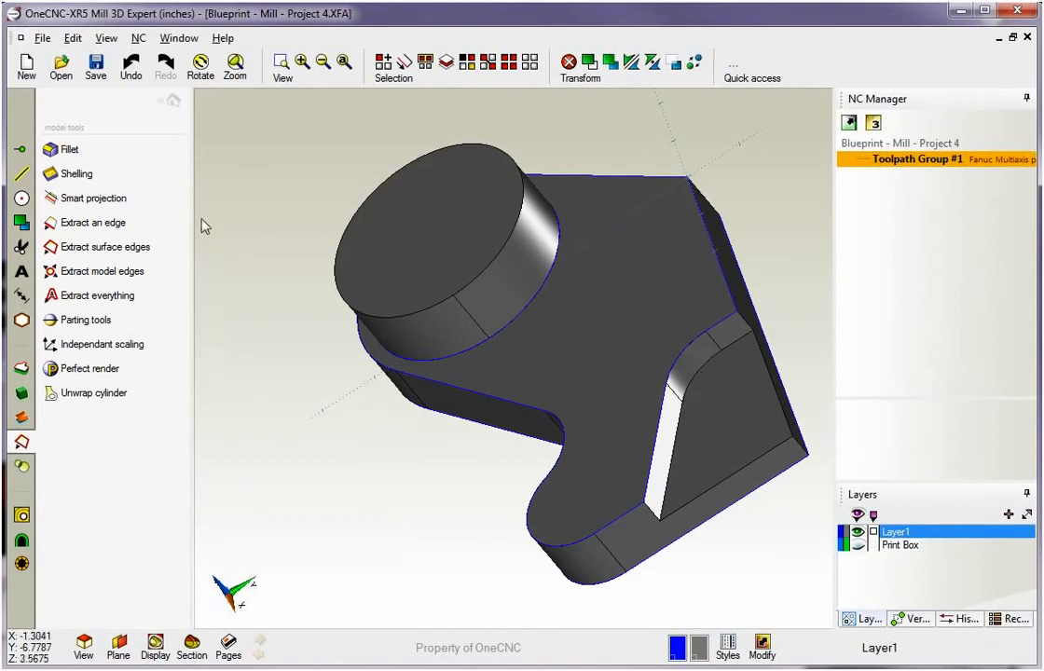
mouse_move(93, 270)
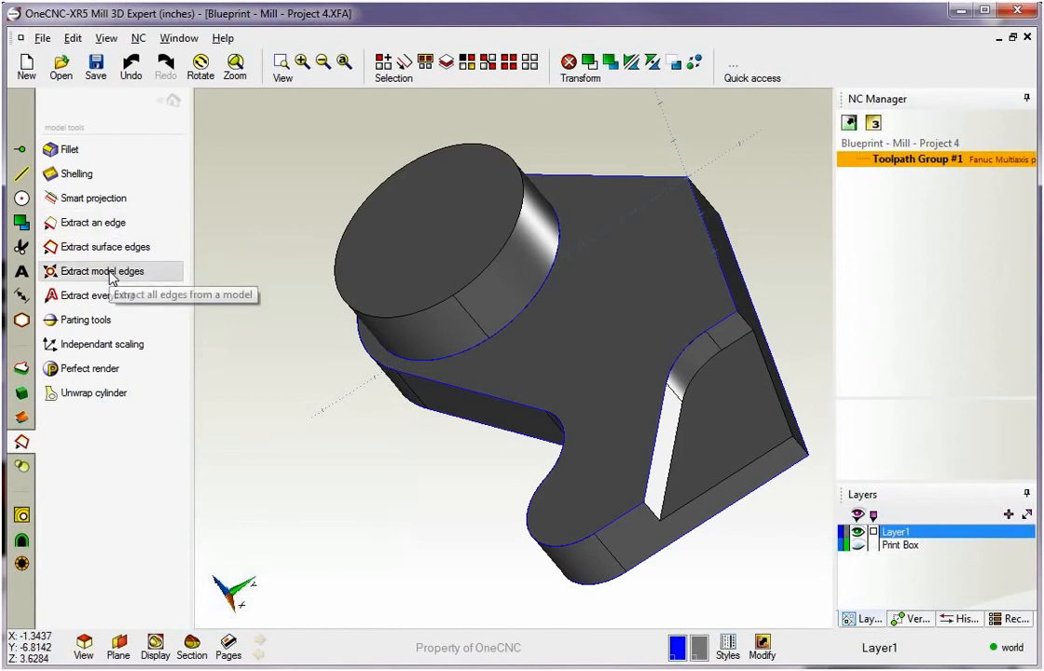
left_click(95, 221)
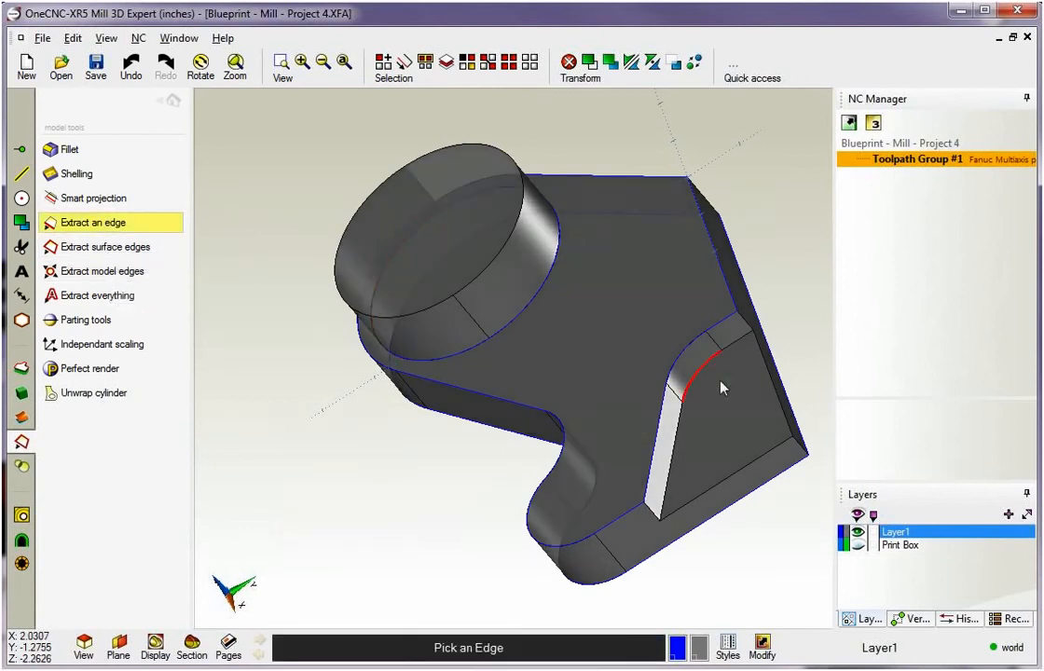